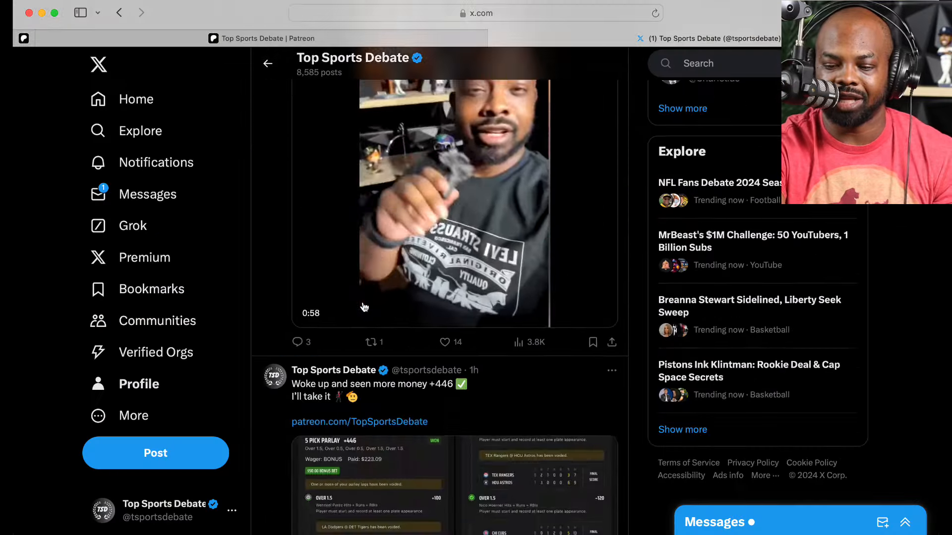
# Scroll the Patreon 'MLB Plays - 7/13' post to its MLB Units guide and bet-slip images.
pyautogui.scroll(-3)
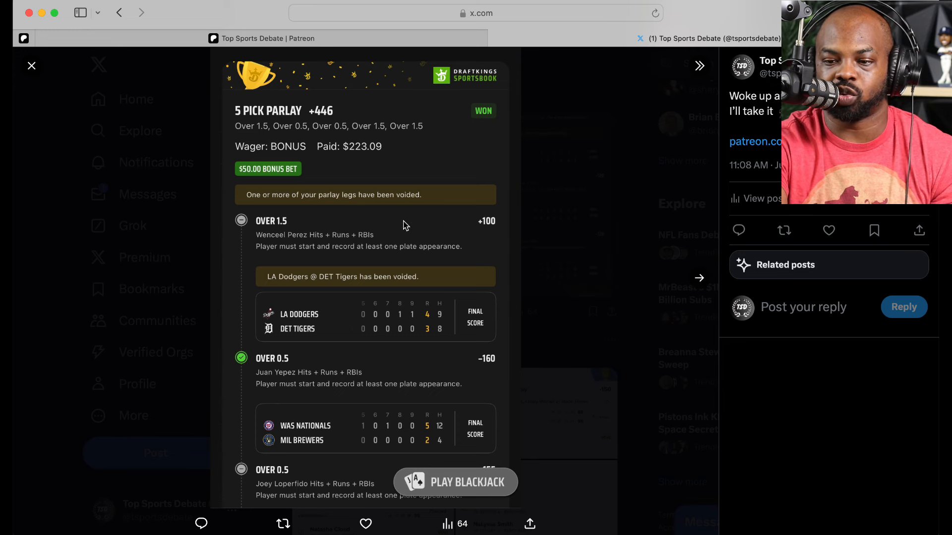
pyautogui.moveTo(392, 153)
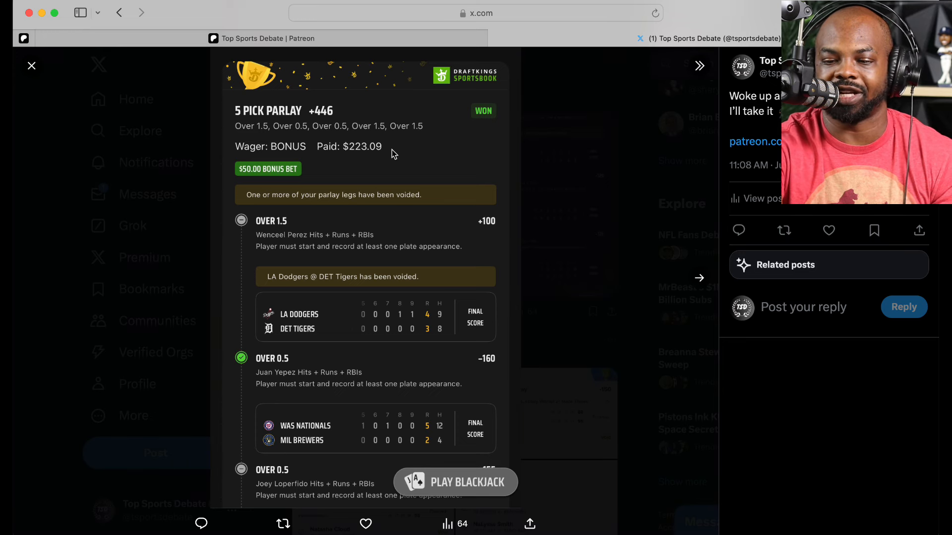
pyautogui.moveTo(457, 144)
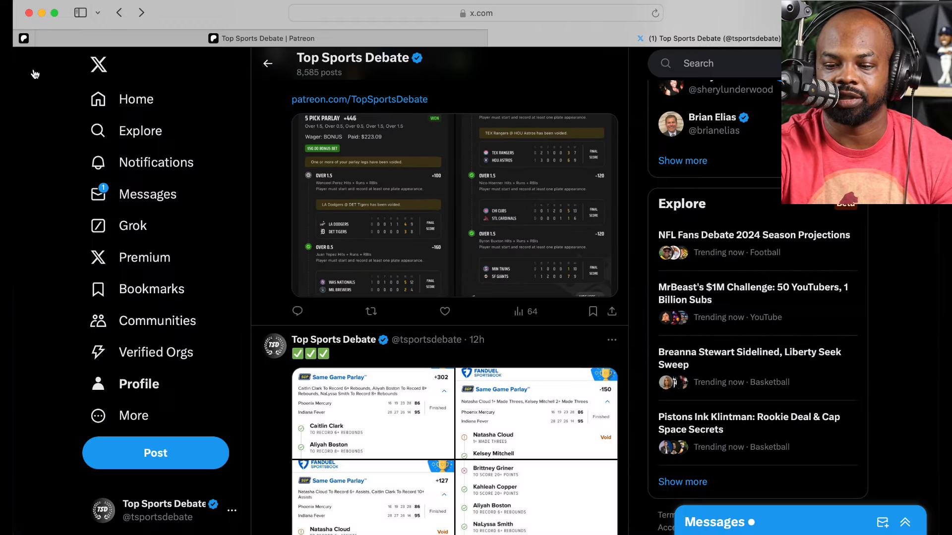
pyautogui.scroll(-3)
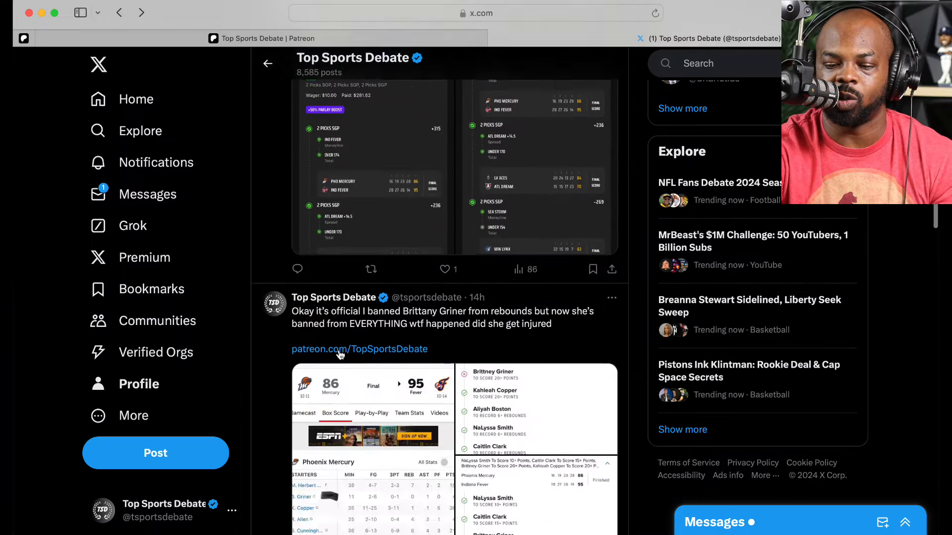
pyautogui.scroll(-3)
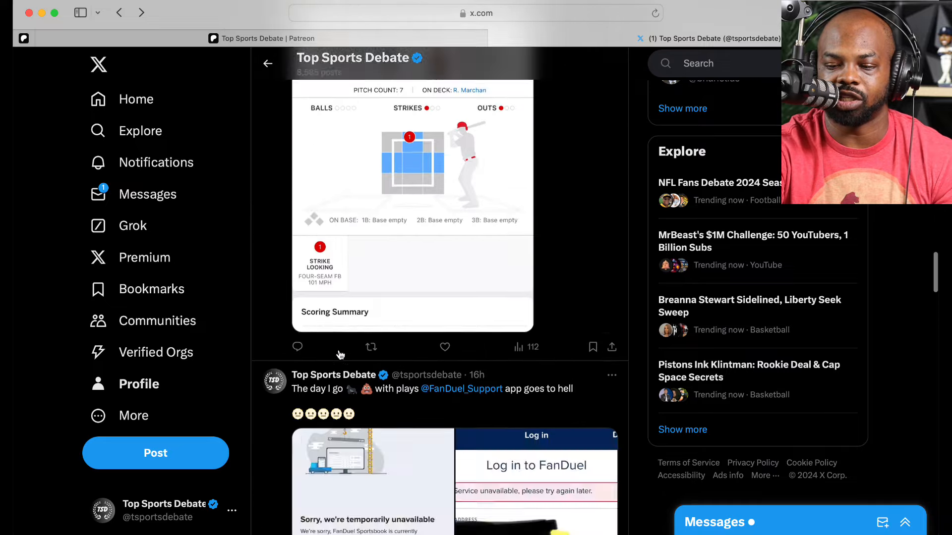
pyautogui.scroll(-3)
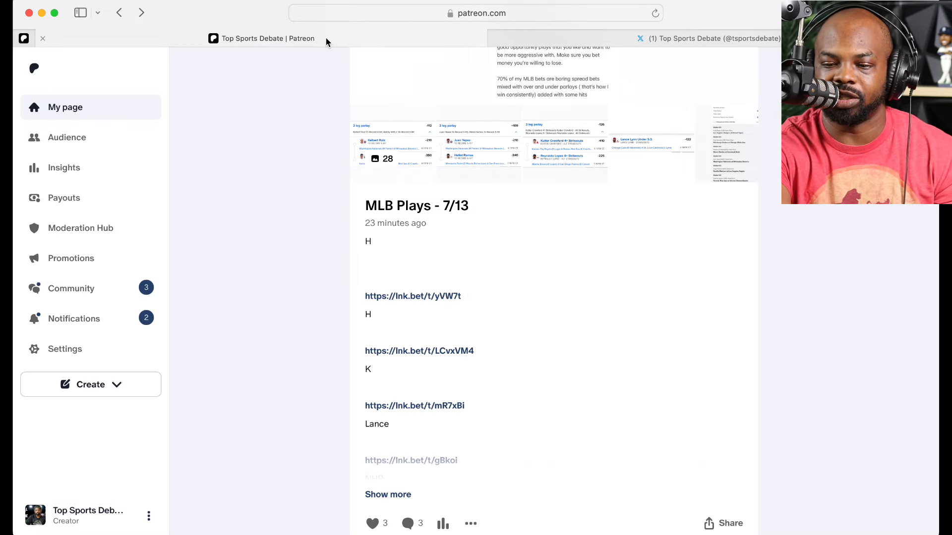
pyautogui.scroll(-3)
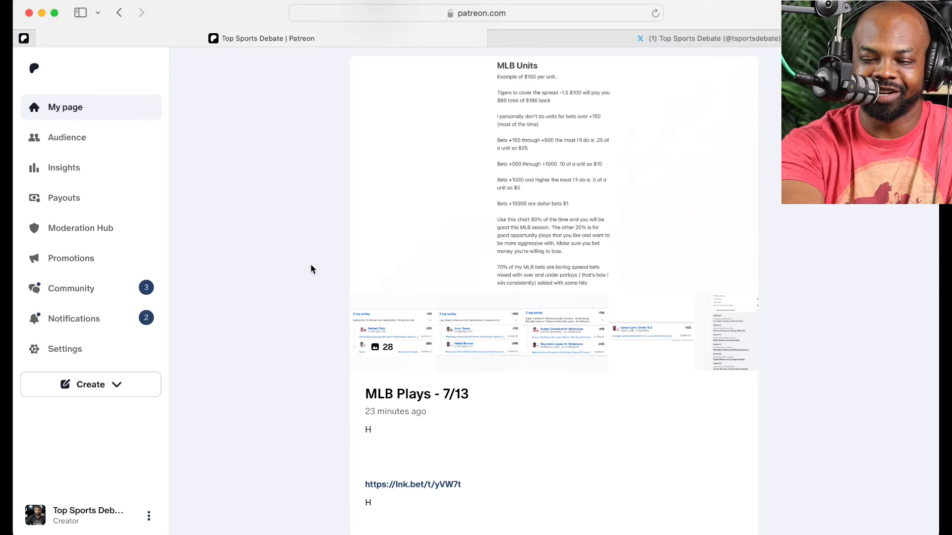
pyautogui.moveTo(528, 224)
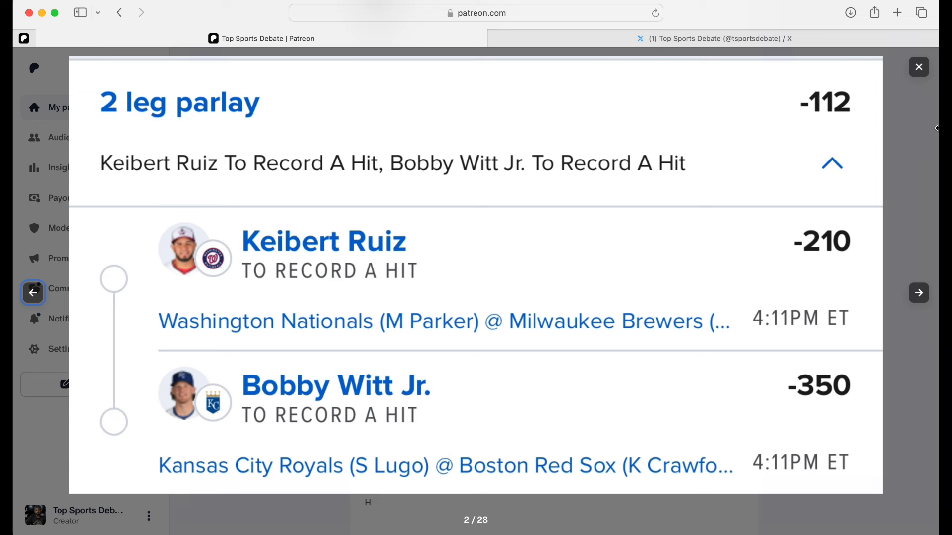
pyautogui.moveTo(587, 278)
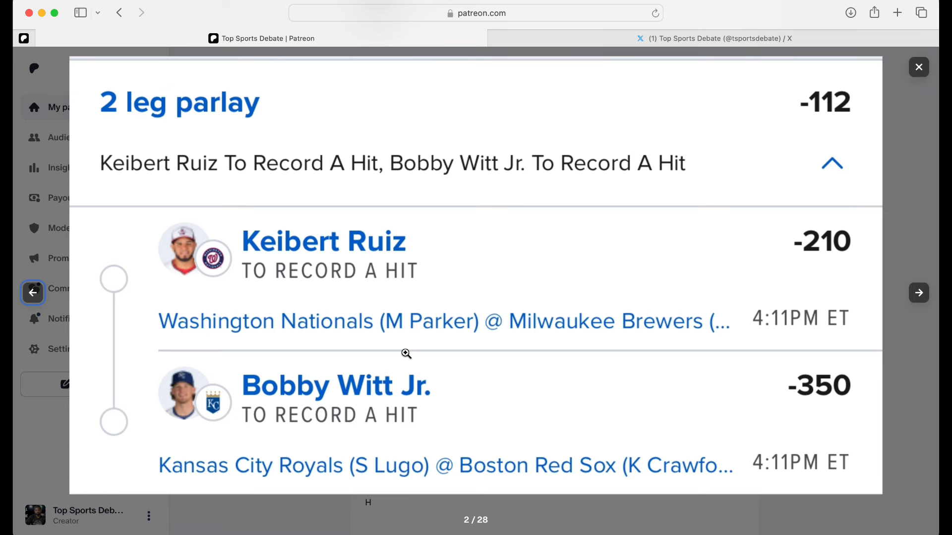
pyautogui.moveTo(395, 279)
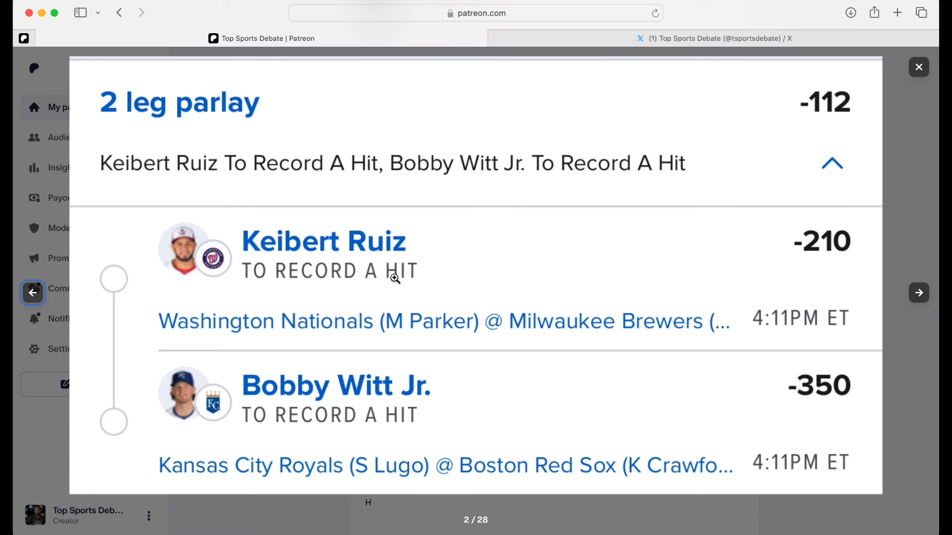
pyautogui.moveTo(328, 425)
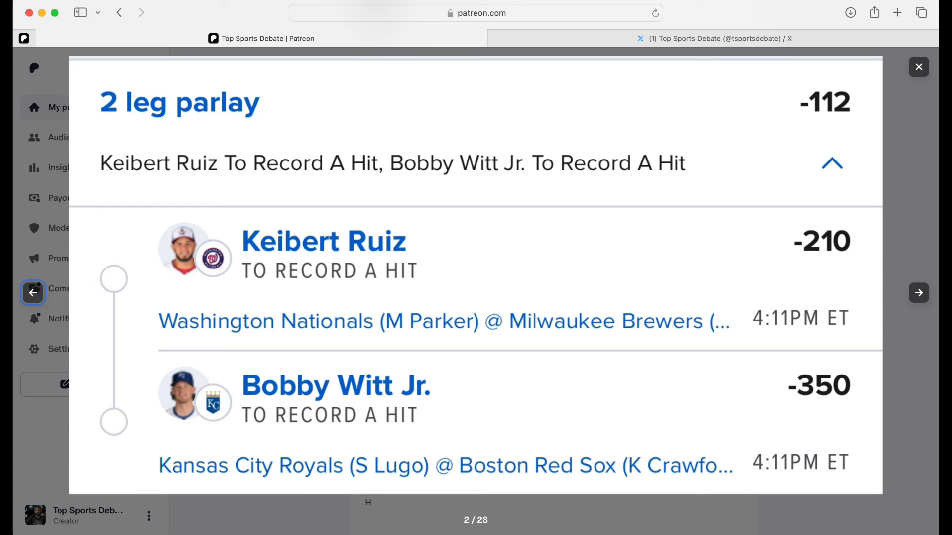
# Step the gallery forward to image 5 of 28, the Lance Lynn Under 5.5 strikeouts slip.
pyautogui.click(918, 292)
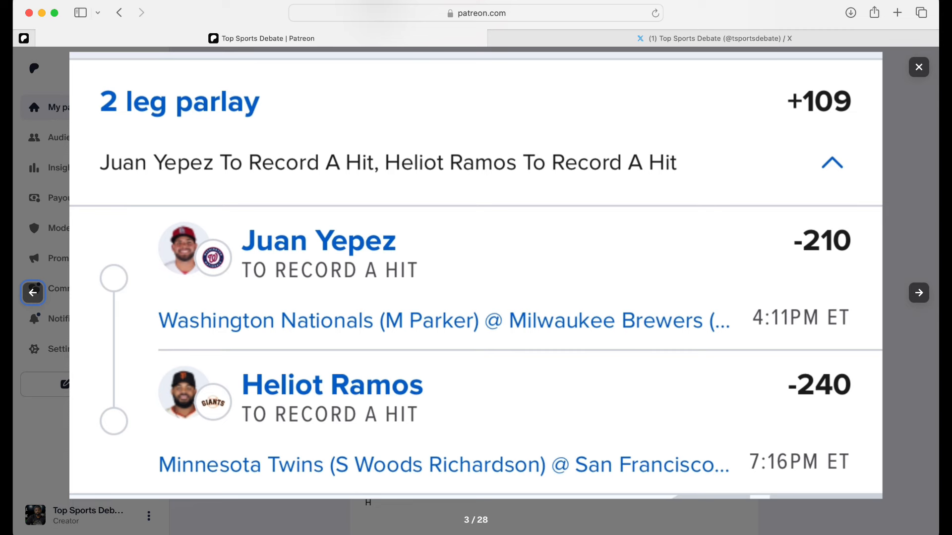
pyautogui.click(919, 293)
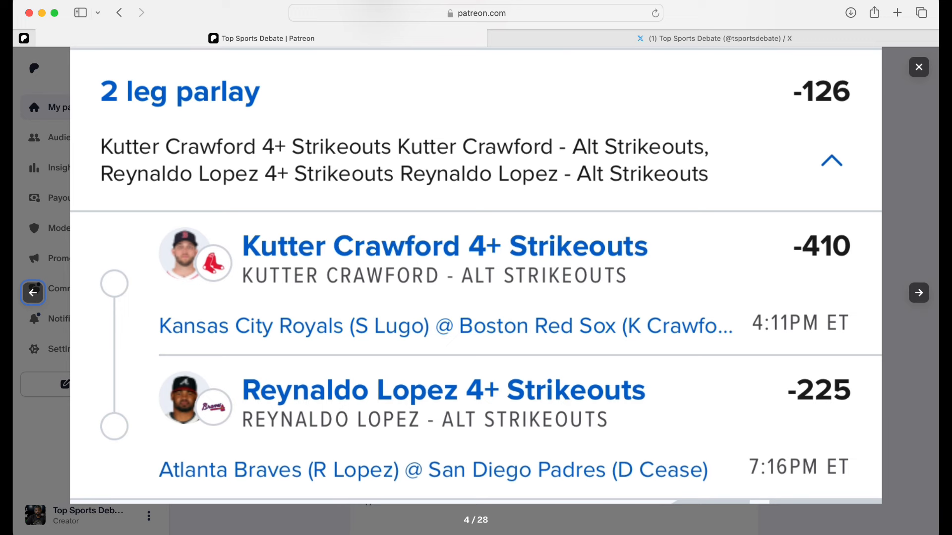
pyautogui.click(919, 293)
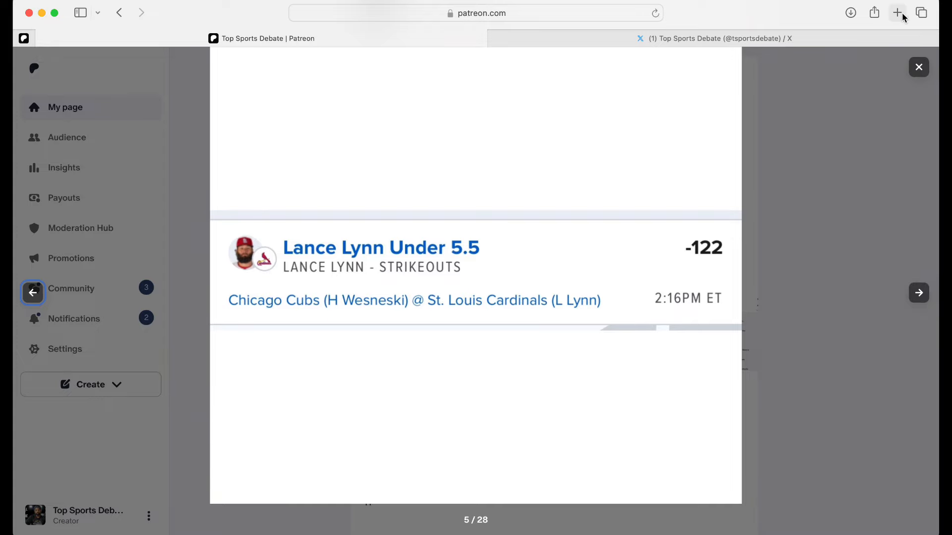
# Open outlier.bet in a new tab and go to the MLB player props list.
pyautogui.click(897, 13)
pyautogui.write('outlier.bet')
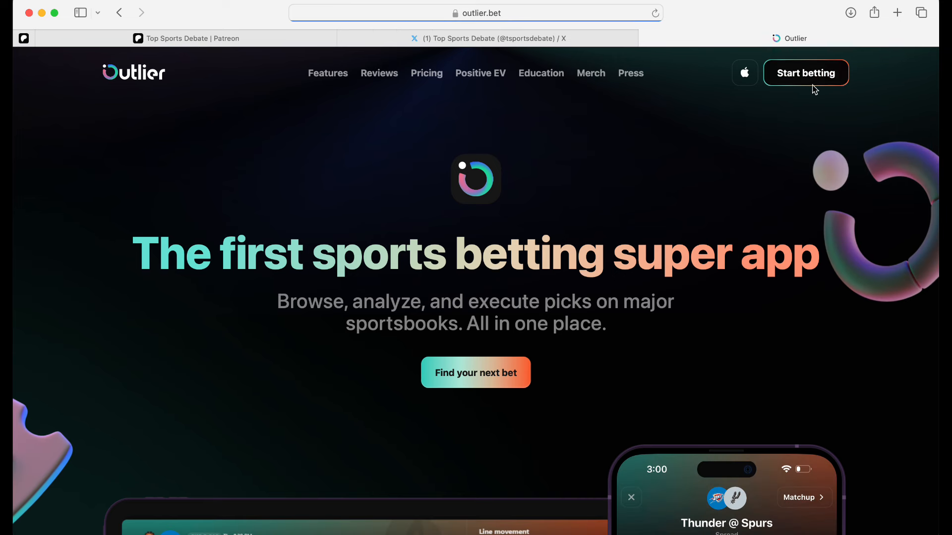
pyautogui.click(805, 73)
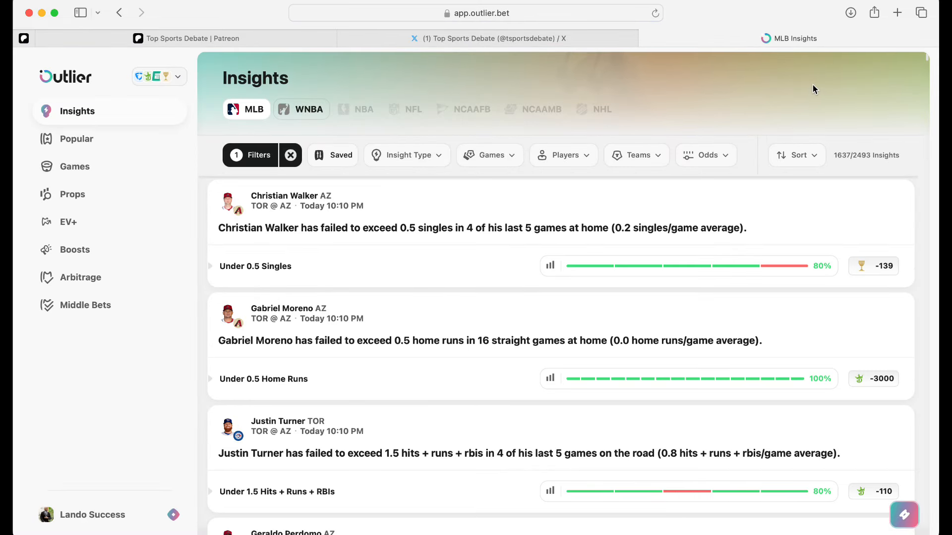
pyautogui.moveTo(89, 195)
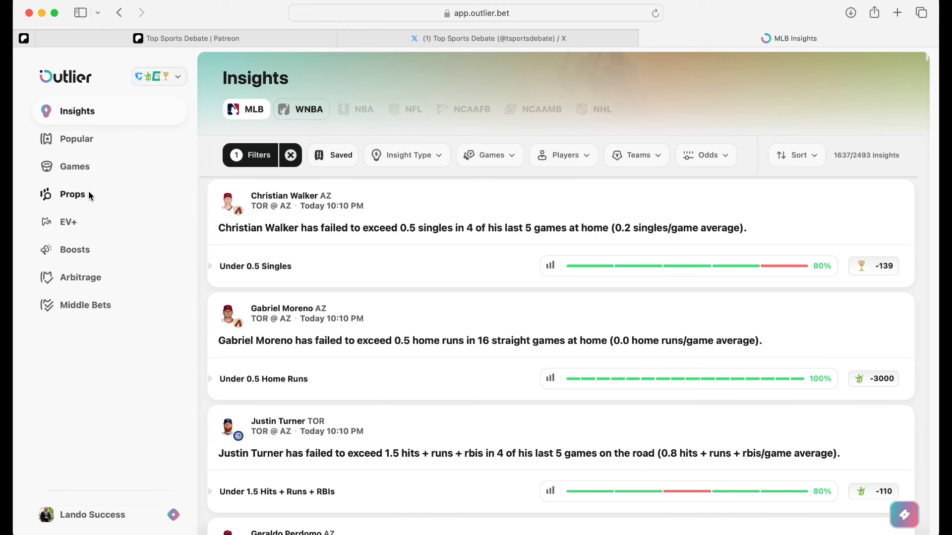
pyautogui.click(72, 194)
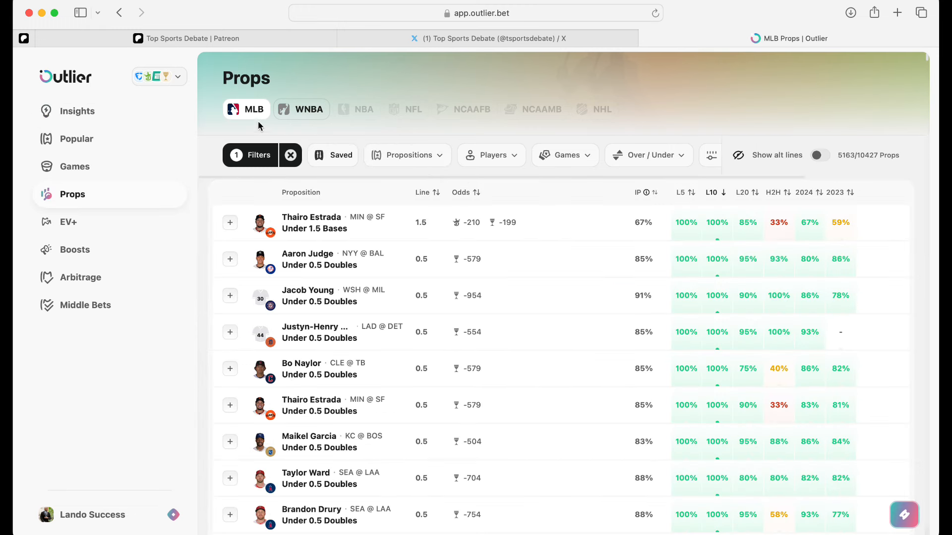
pyautogui.moveTo(407, 175)
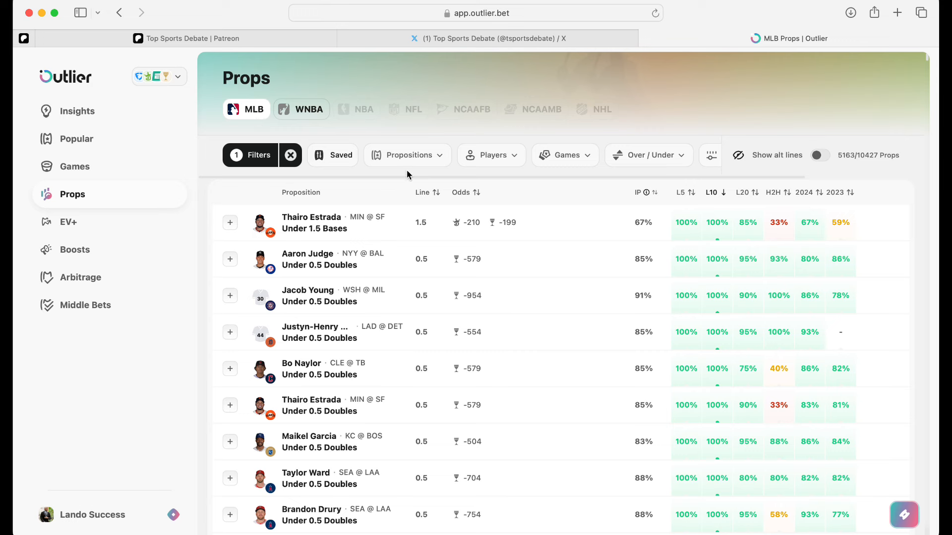
# Filter the props to Strikeouts only, leaving 66 lines including Lance Lynn Over 4.5.
pyautogui.click(407, 155)
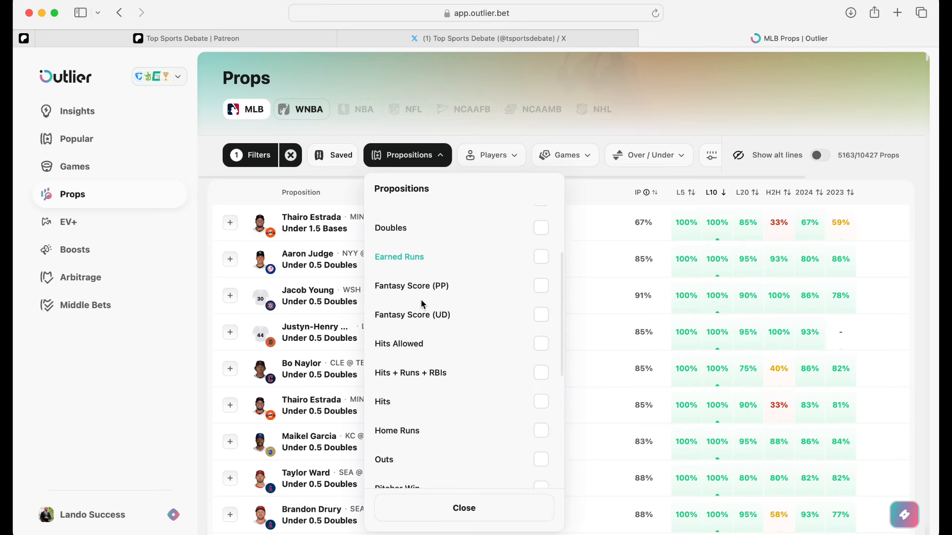
pyautogui.scroll(-3)
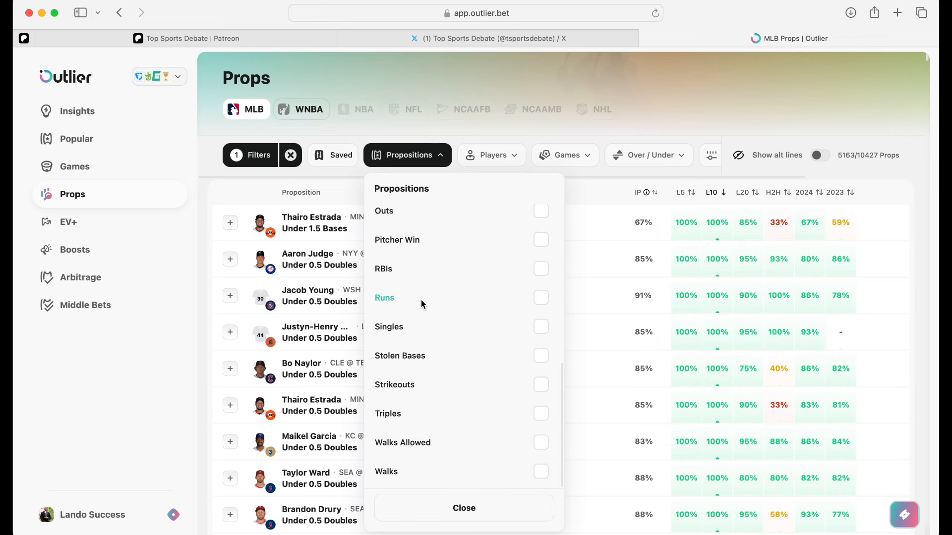
pyautogui.click(539, 384)
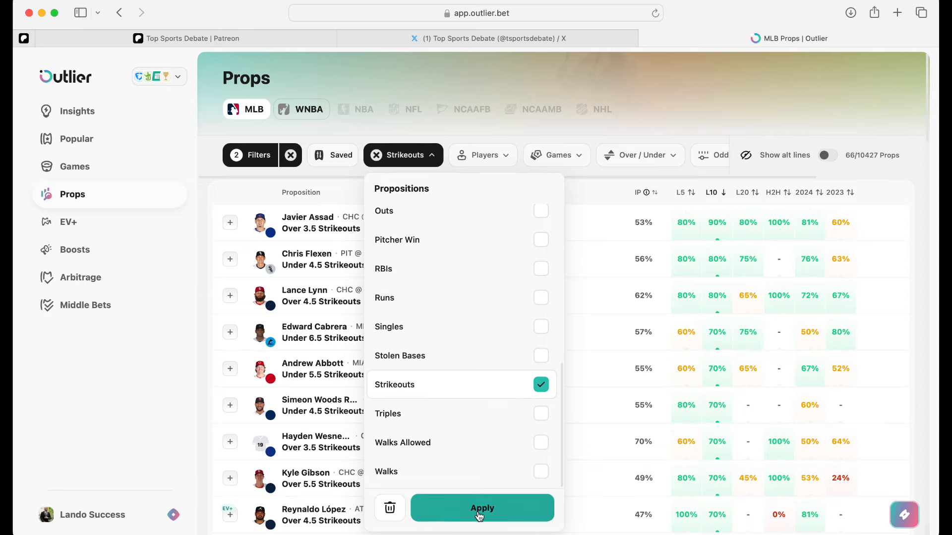
pyautogui.click(482, 508)
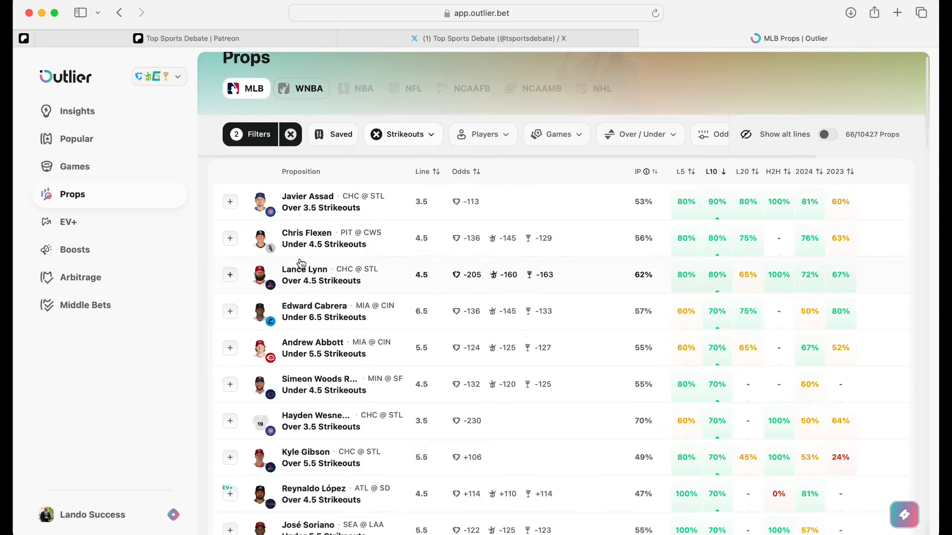
# Open Lance Lynn's strikeouts prop page and list its alternate lines, including Under 5.5 at -138.
pyautogui.click(321, 274)
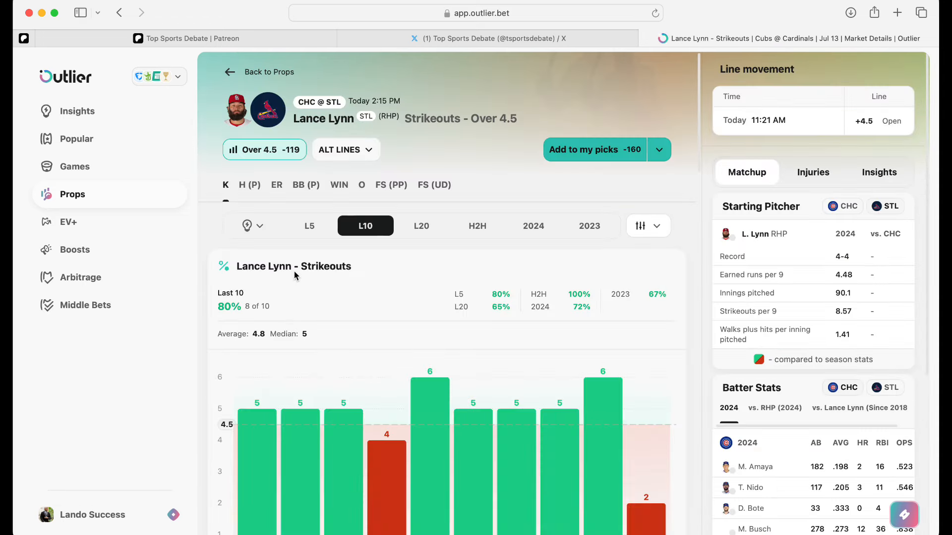
pyautogui.moveTo(458, 162)
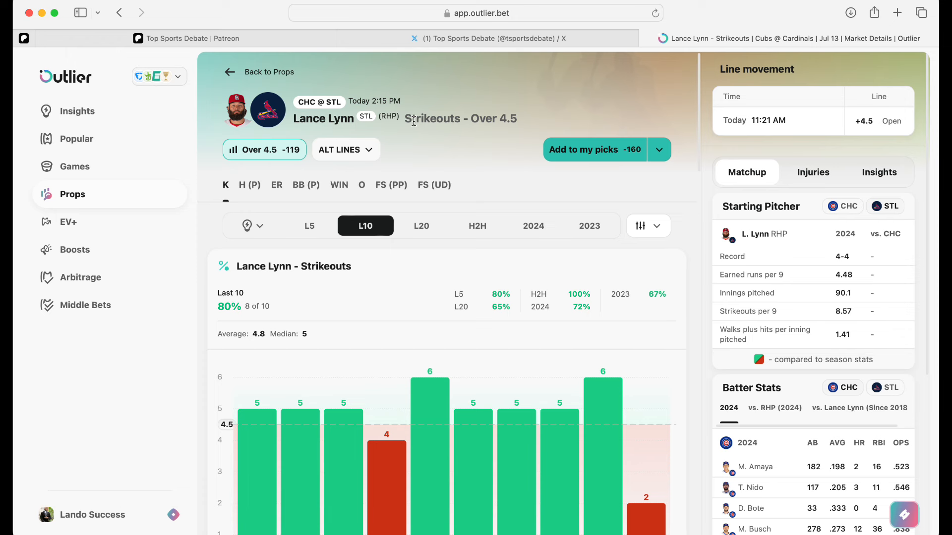
pyautogui.scroll(-3)
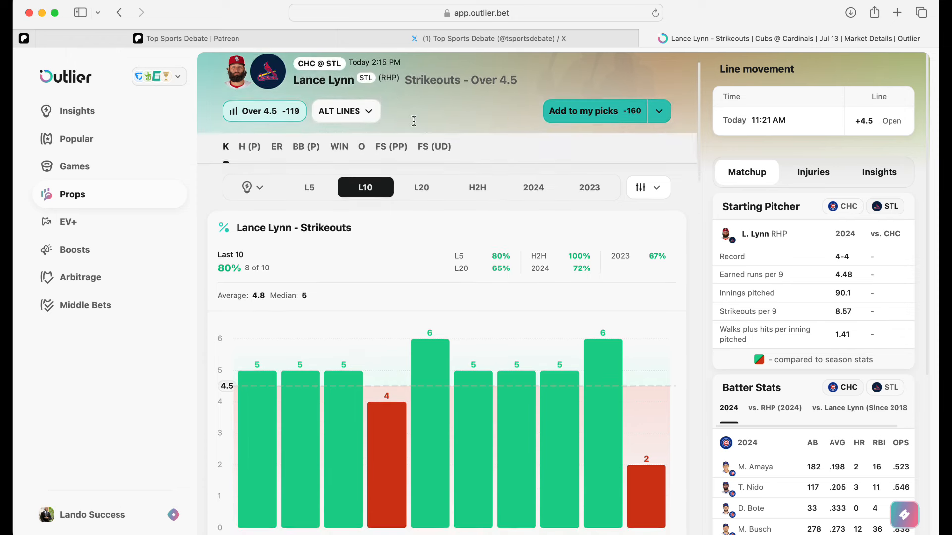
pyautogui.scroll(-3)
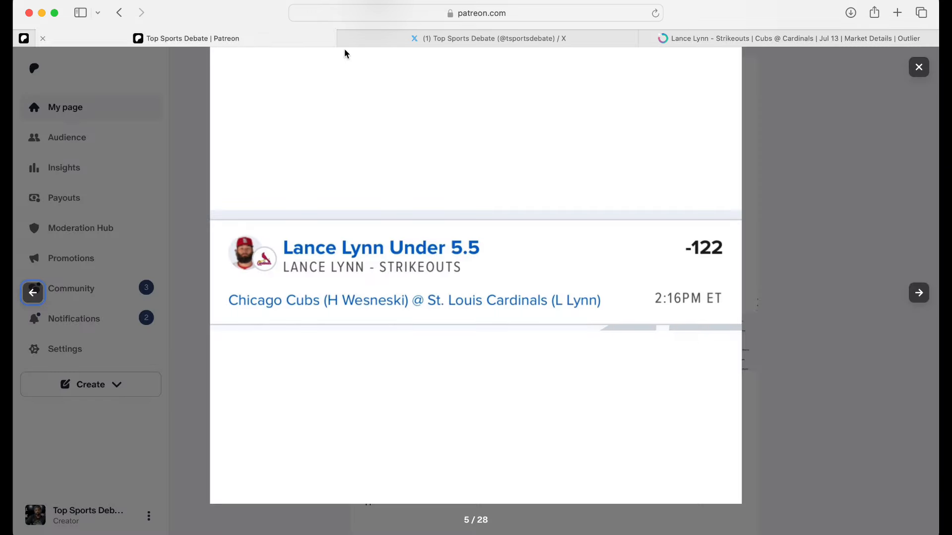
pyautogui.click(790, 38)
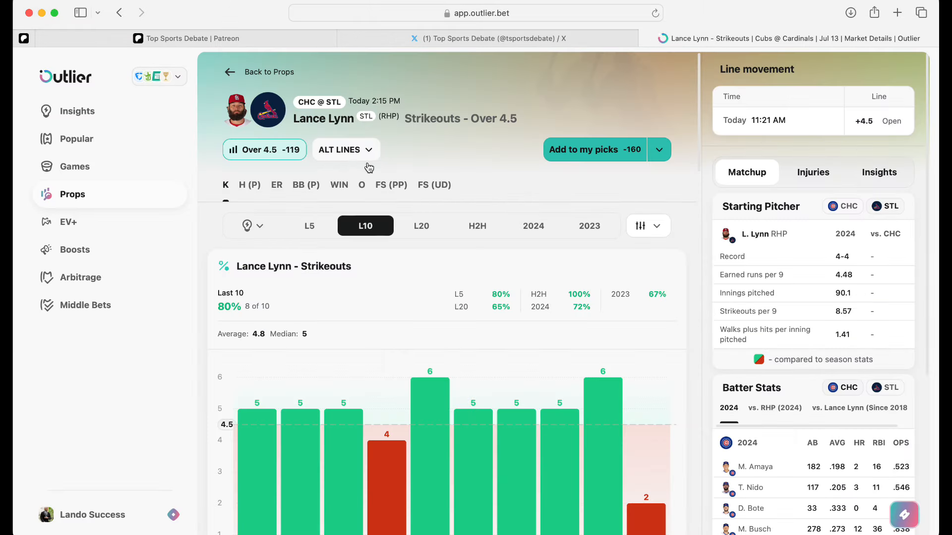
pyautogui.click(339, 150)
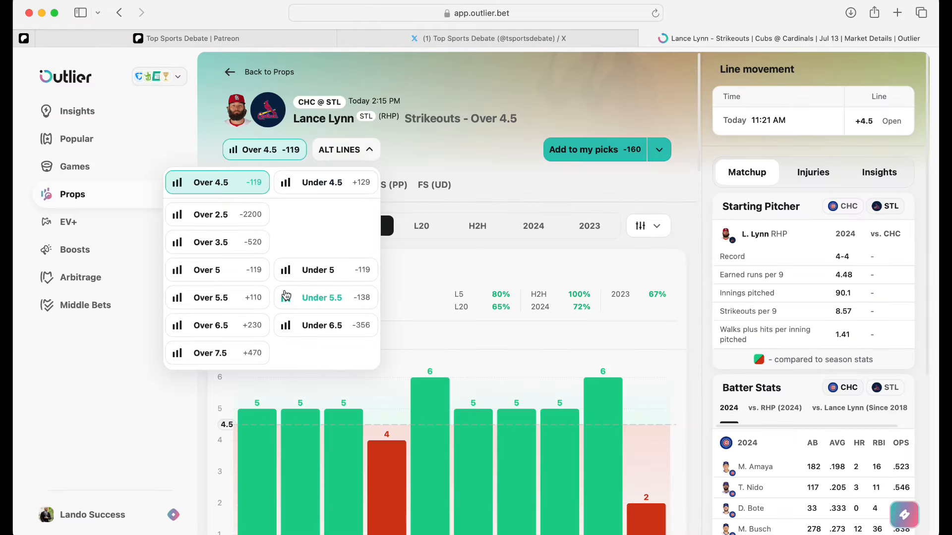
# Switch Lance Lynn's analysis to the Under 5.5 strikeouts line at -138.
pyautogui.click(322, 297)
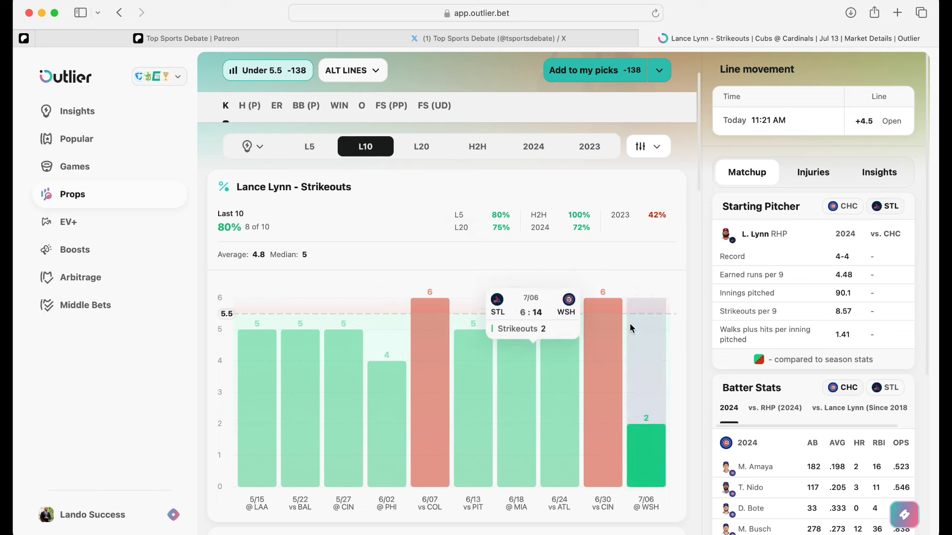
pyautogui.moveTo(603, 397)
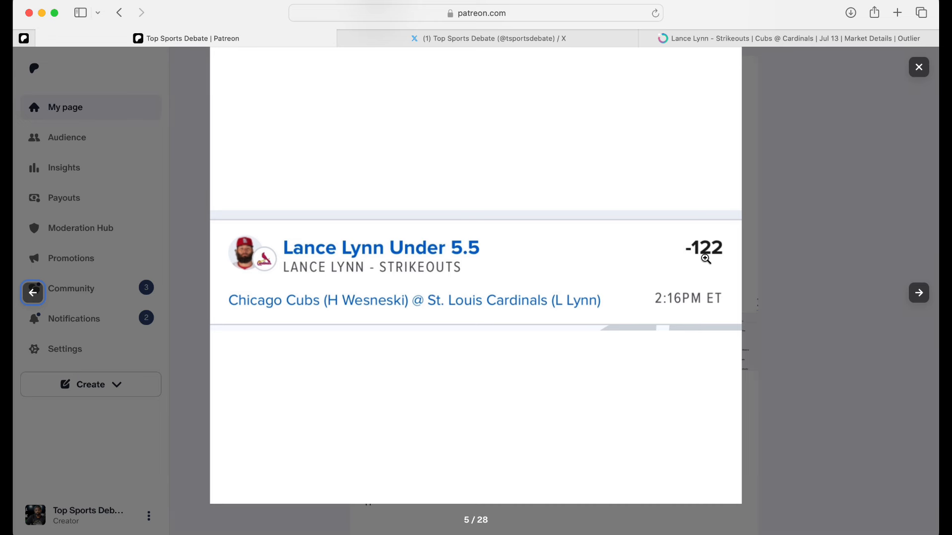
# Add Lance Lynn Under 5.5 strikeouts at -138 to My Picks and view sportsbook availability.
pyautogui.click(790, 38)
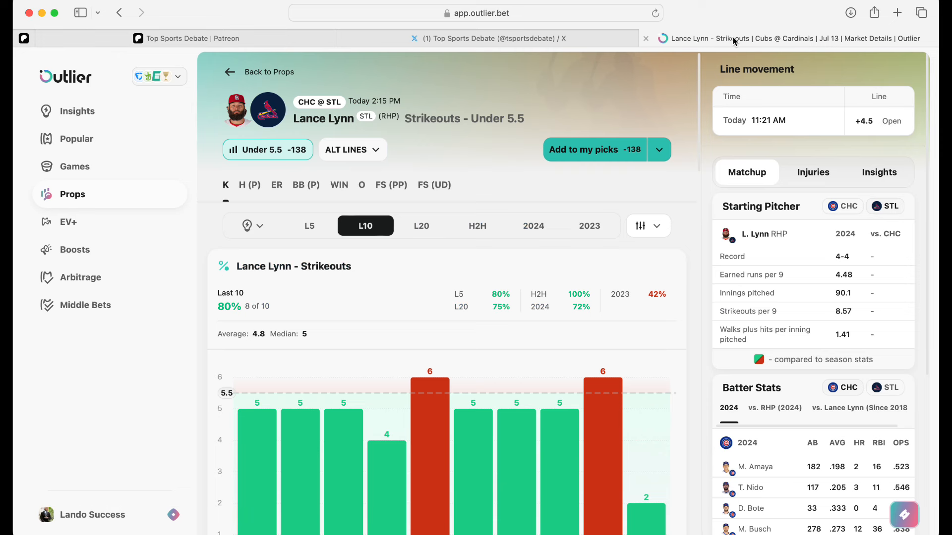
pyautogui.moveTo(600, 207)
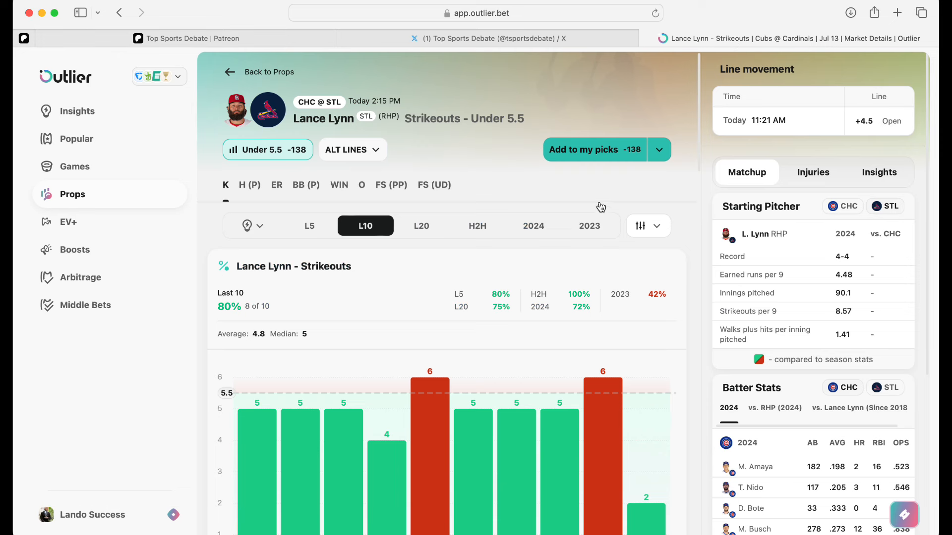
pyautogui.moveTo(344, 164)
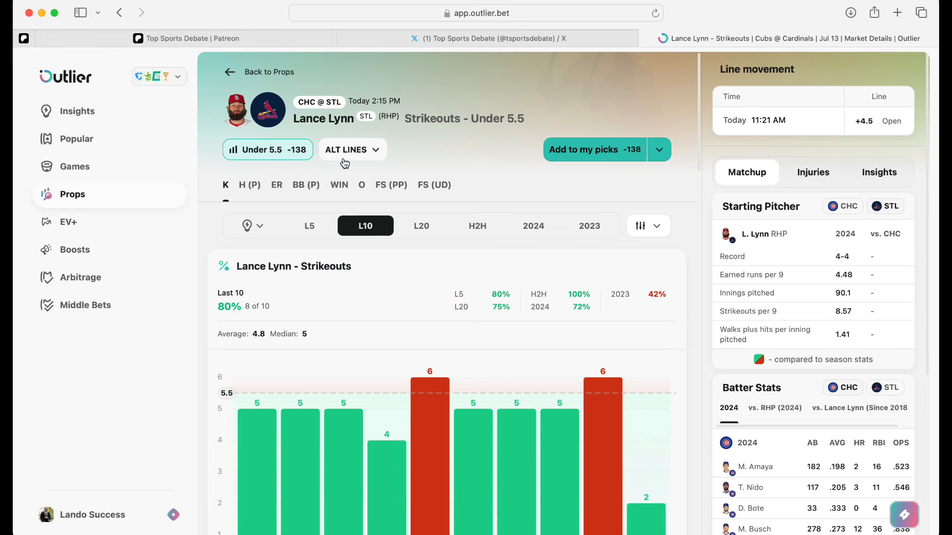
pyautogui.click(594, 149)
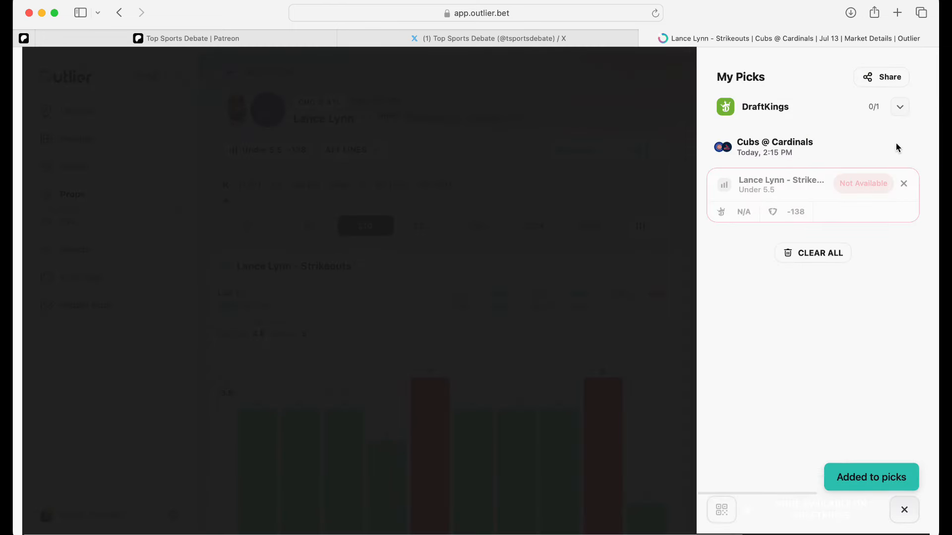
pyautogui.click(901, 108)
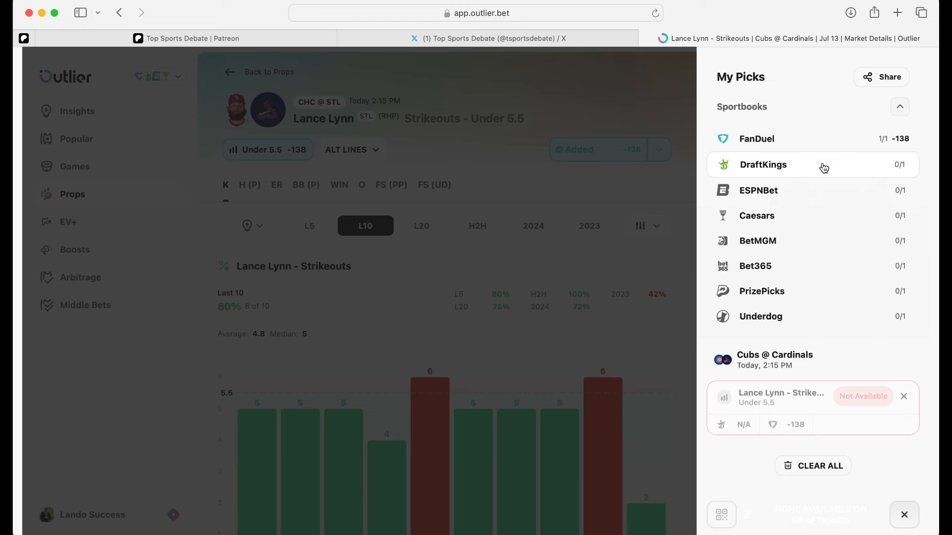
pyautogui.moveTo(808, 294)
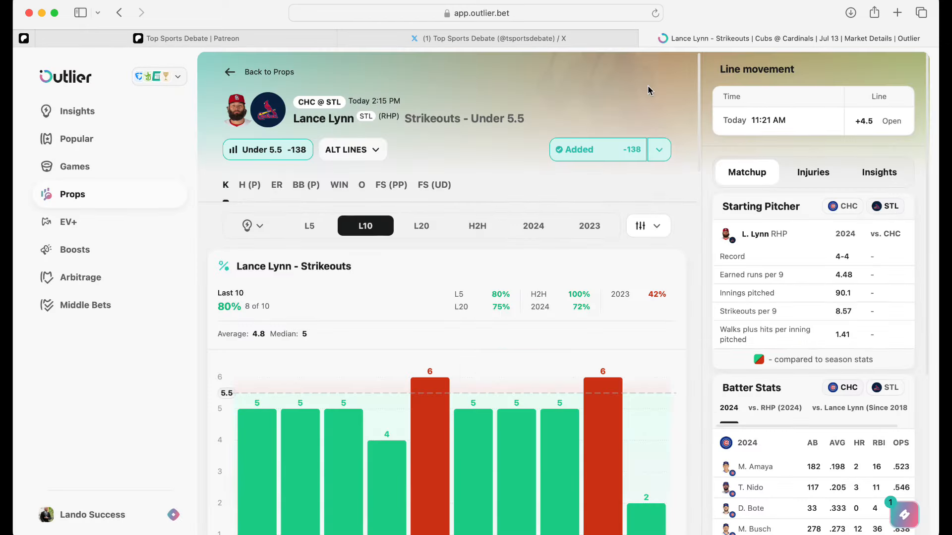
pyautogui.moveTo(498, 224)
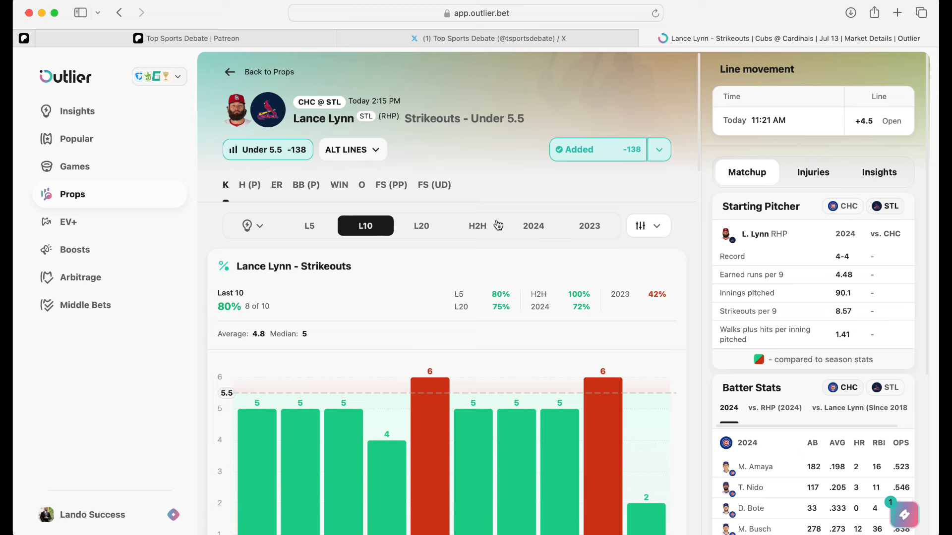
pyautogui.moveTo(420, 302)
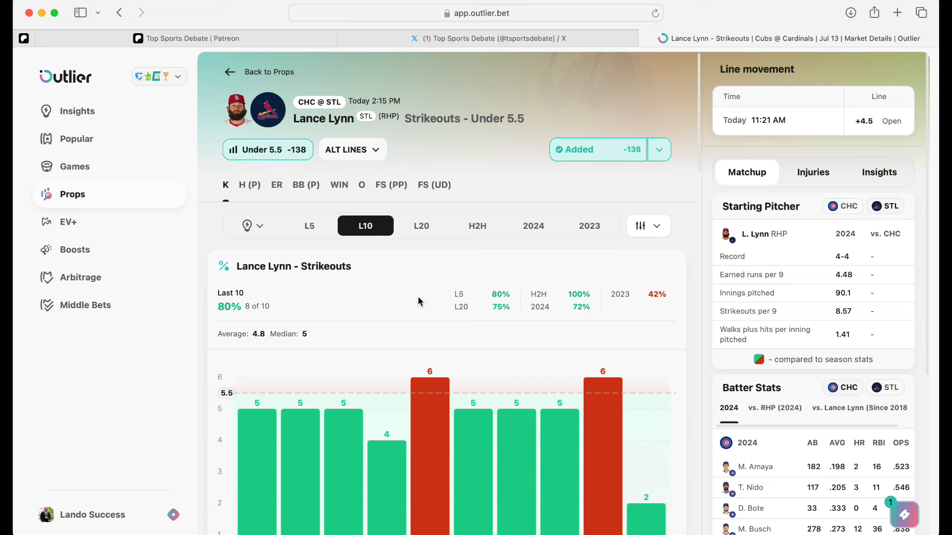
pyautogui.moveTo(476, 274)
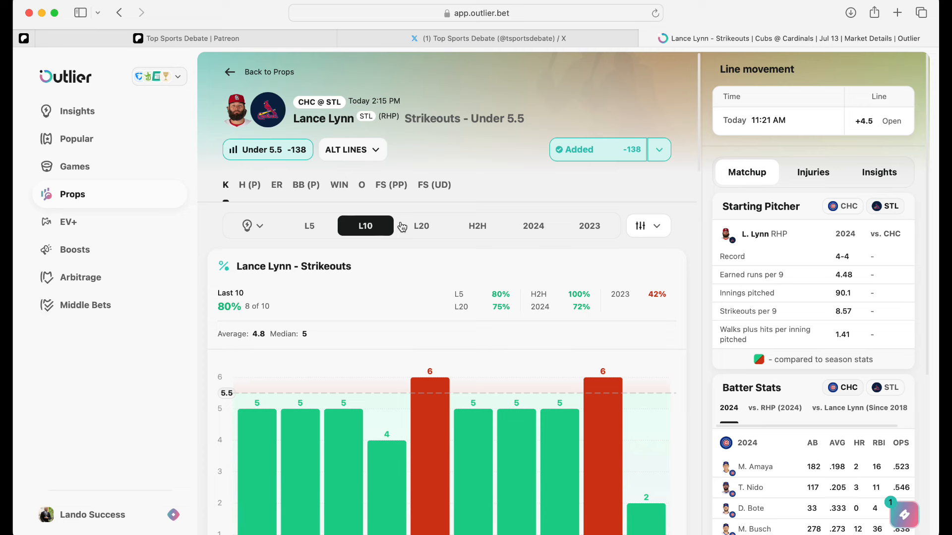
pyautogui.moveTo(438, 300)
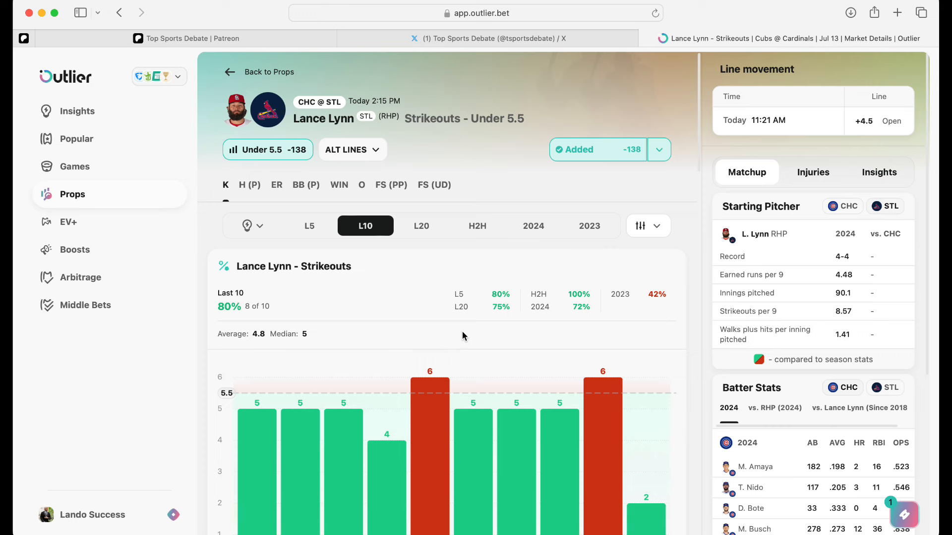
pyautogui.moveTo(430, 425)
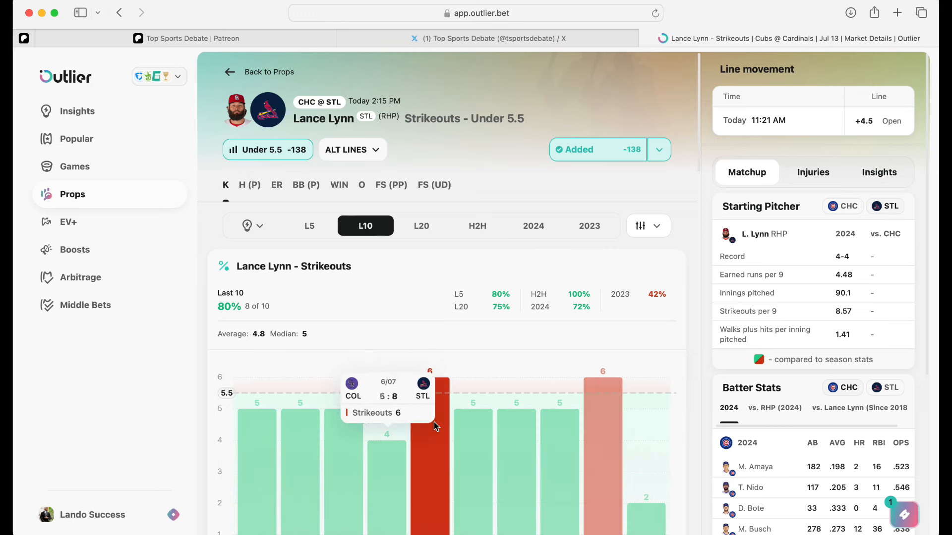
pyautogui.moveTo(559, 404)
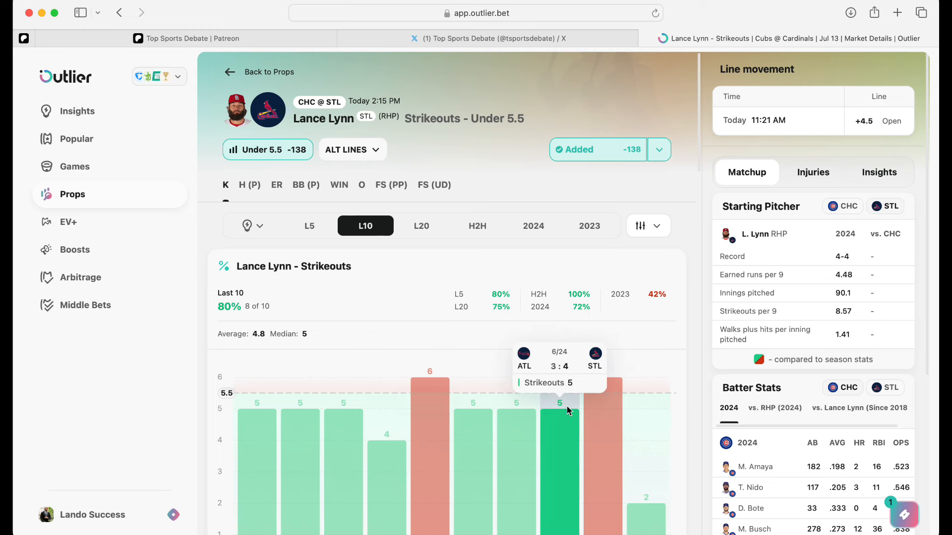
pyautogui.moveTo(360, 142)
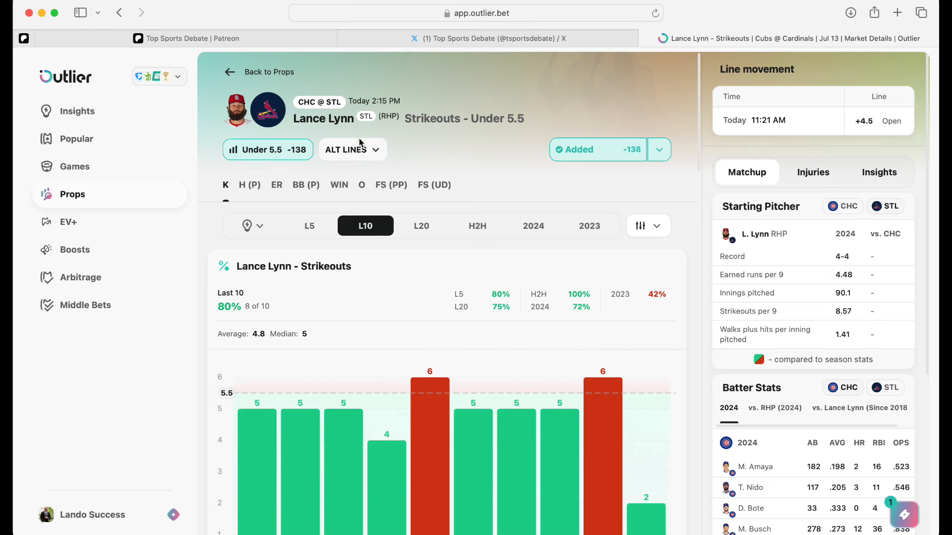
# Open Lance Lynn's alternate strikeout lines to check the Under 4.5 line.
pyautogui.click(352, 150)
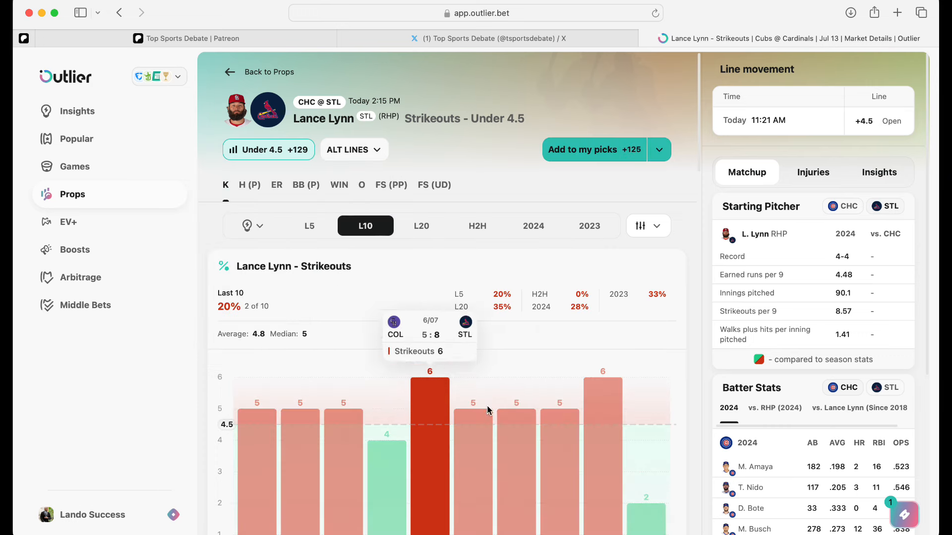
pyautogui.moveTo(559, 425)
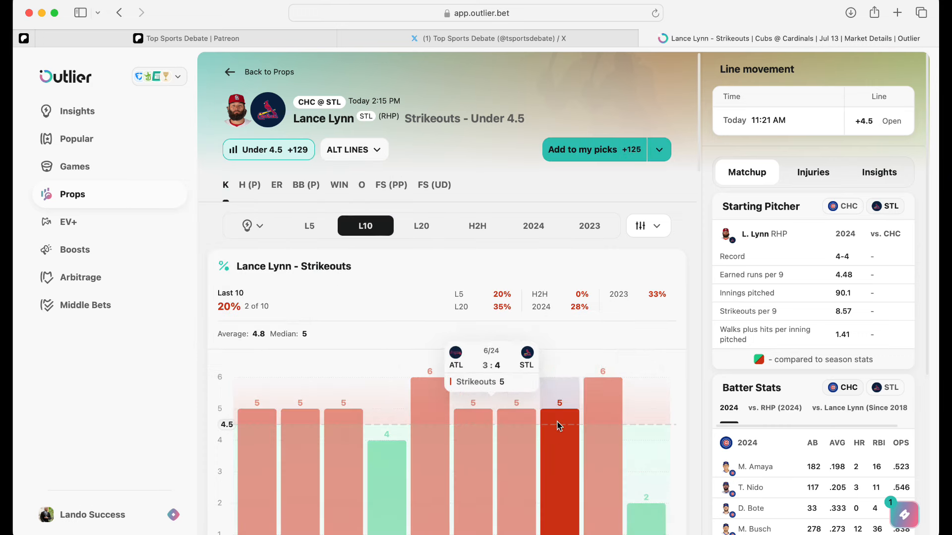
pyautogui.moveTo(509, 324)
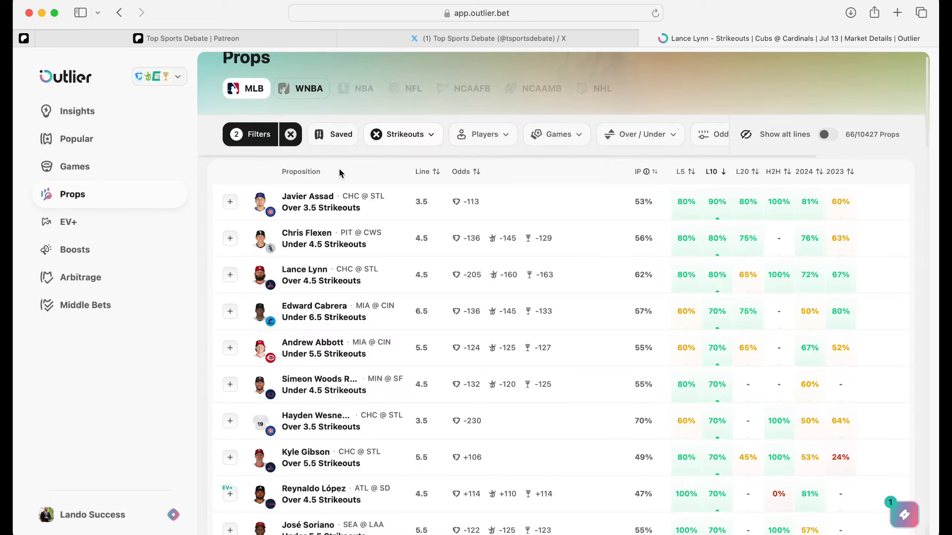
pyautogui.moveTo(393, 161)
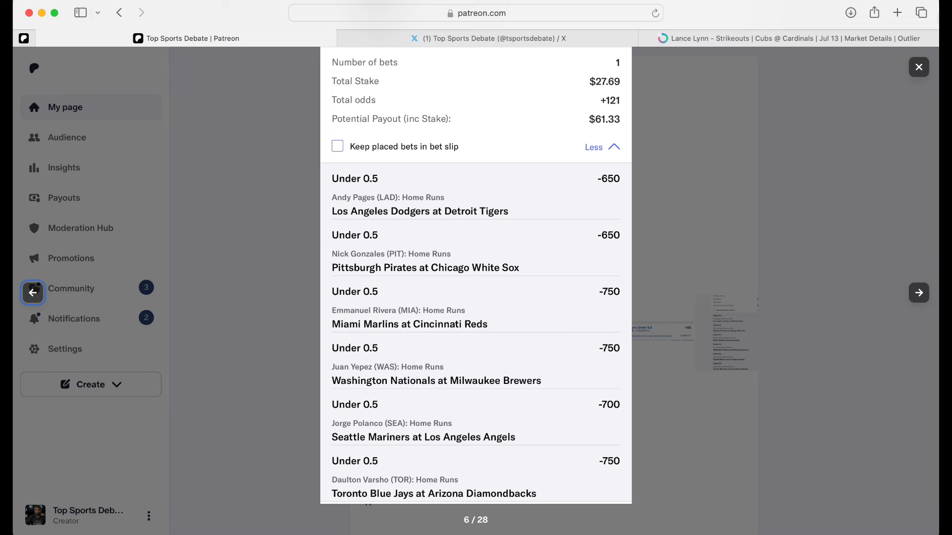
pyautogui.moveTo(365, 247)
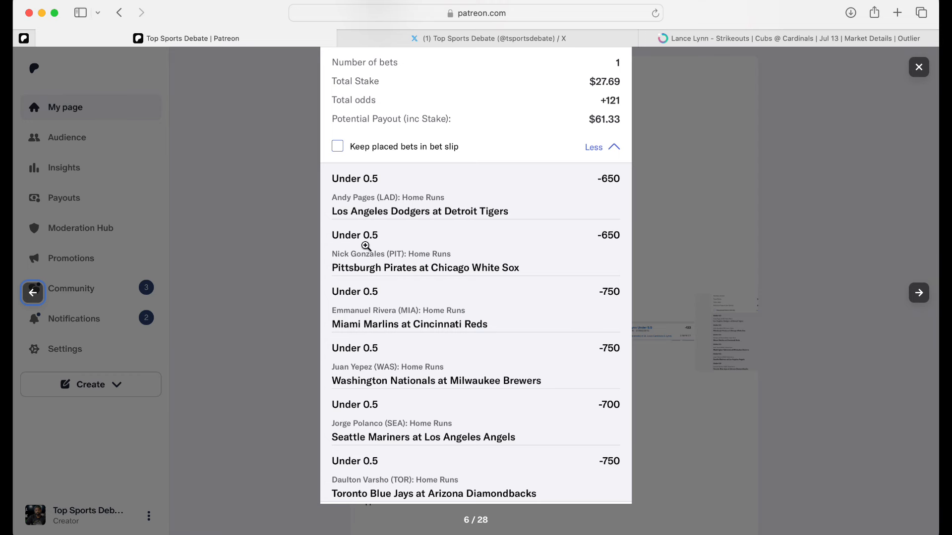
pyautogui.moveTo(362, 262)
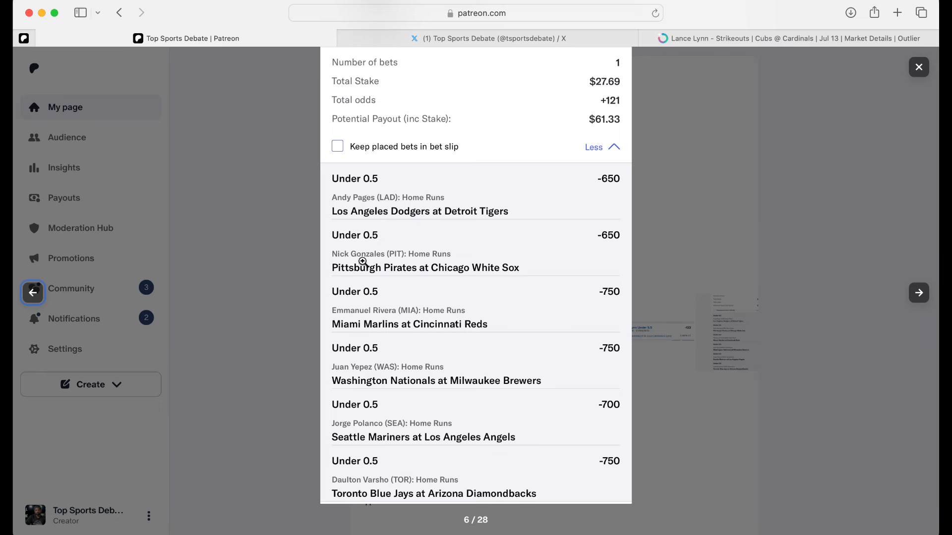
pyautogui.moveTo(363, 316)
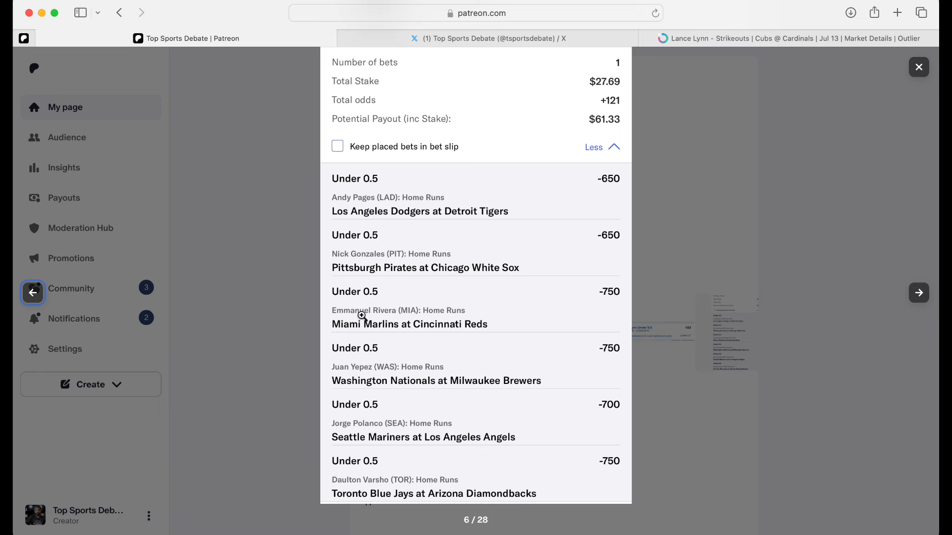
pyautogui.moveTo(392, 327)
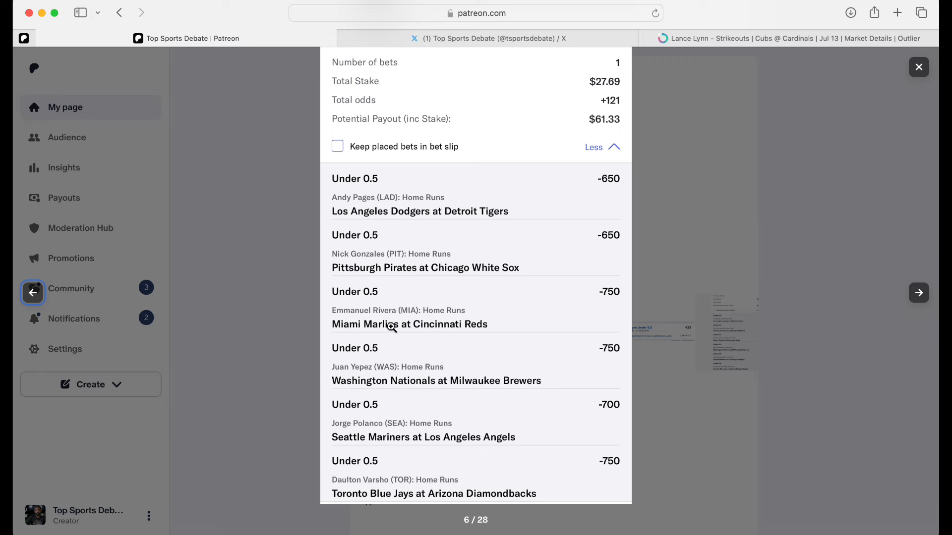
pyautogui.moveTo(395, 381)
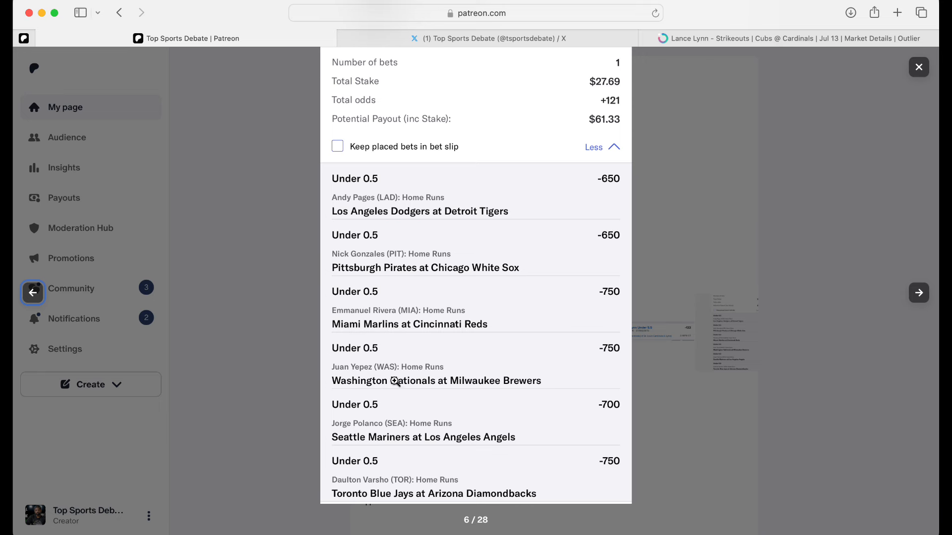
pyautogui.moveTo(452, 436)
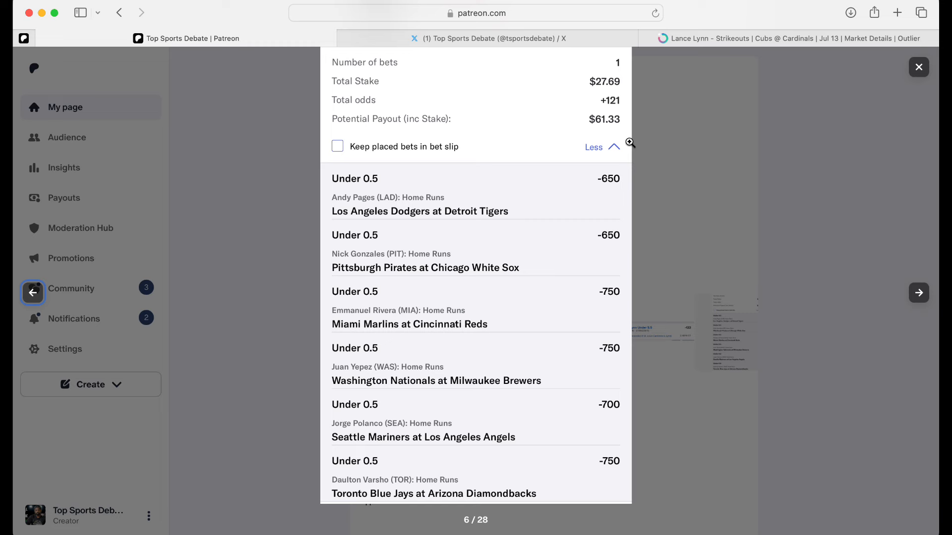
# Step the gallery to image 11 of 28, the White Sox-led moneyline slip.
pyautogui.click(918, 292)
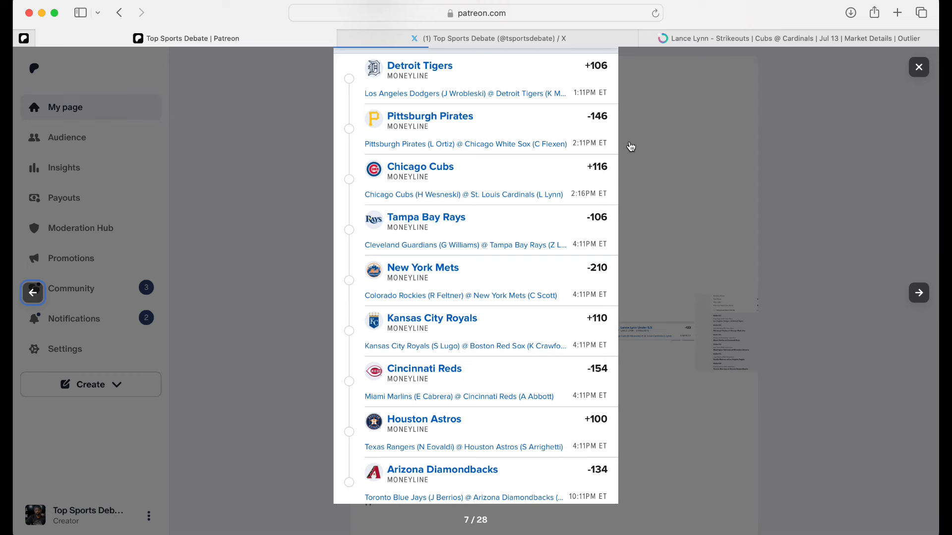
pyautogui.moveTo(515, 116)
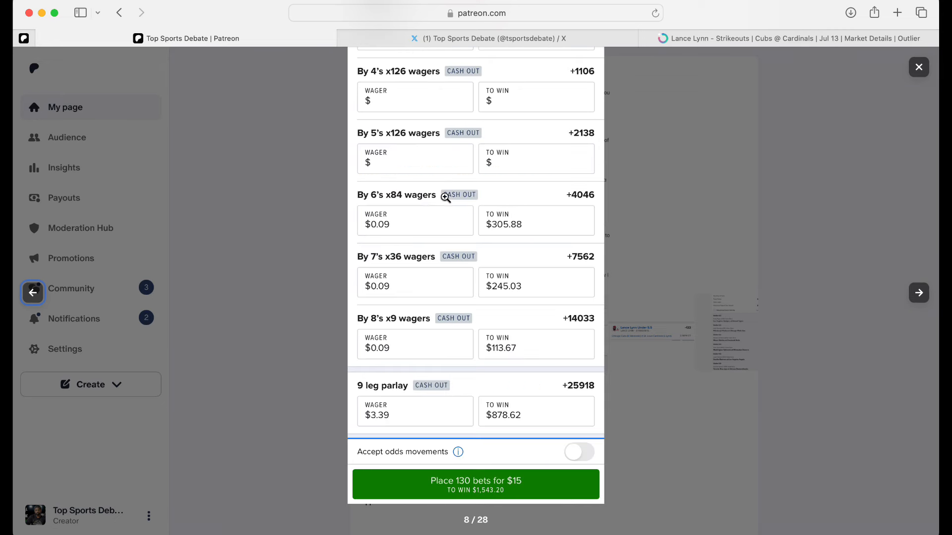
pyautogui.moveTo(383, 225)
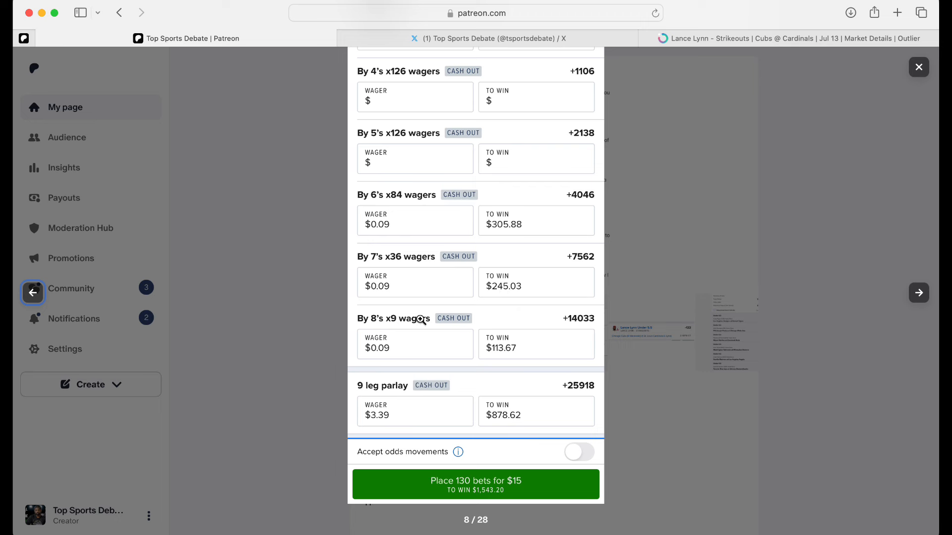
pyautogui.moveTo(521, 411)
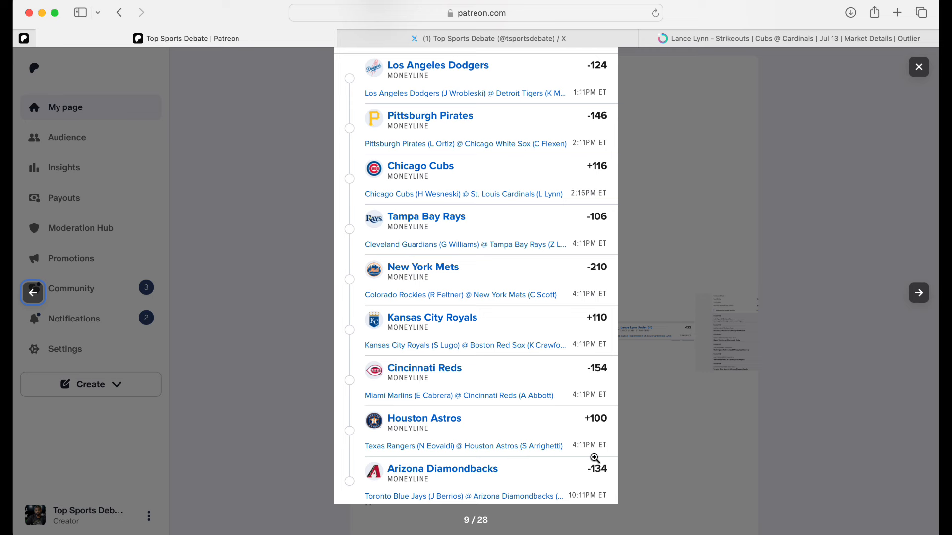
pyautogui.moveTo(674, 239)
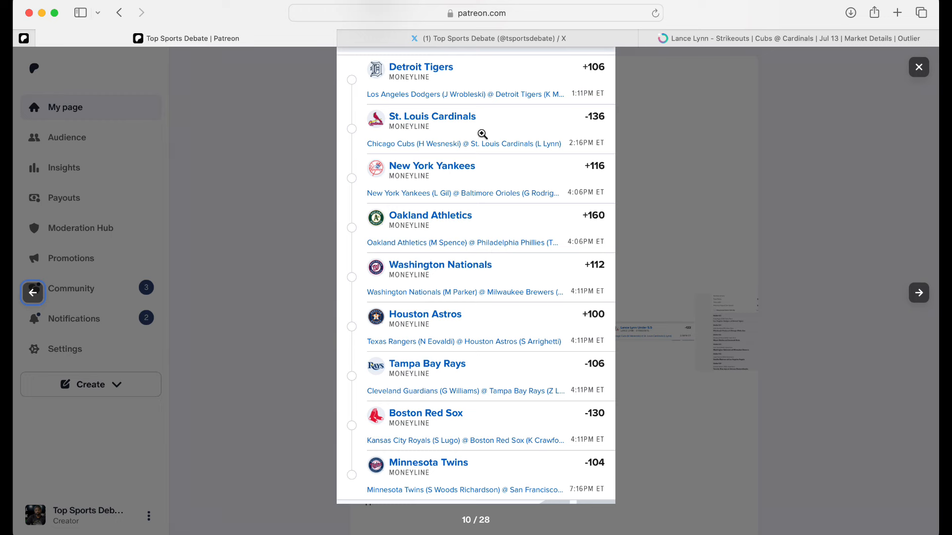
pyautogui.click(918, 293)
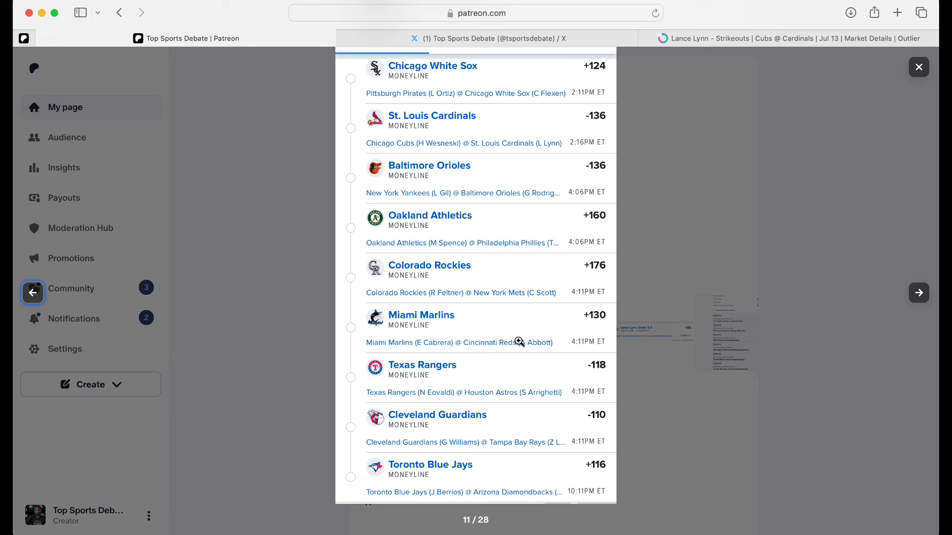
# Advance to image 14 of 28, the $100 five-leg Same Game Parlay at +489.
pyautogui.click(918, 293)
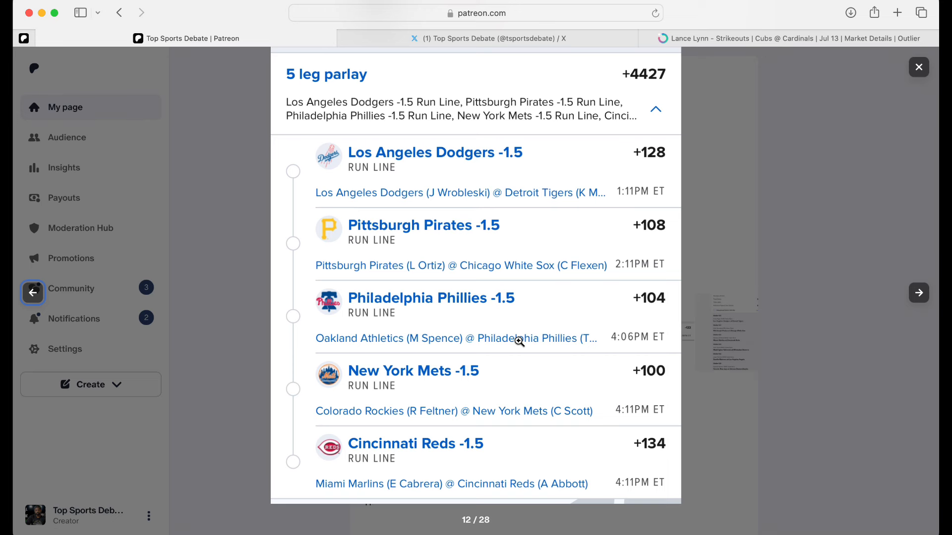
pyautogui.scroll(-3)
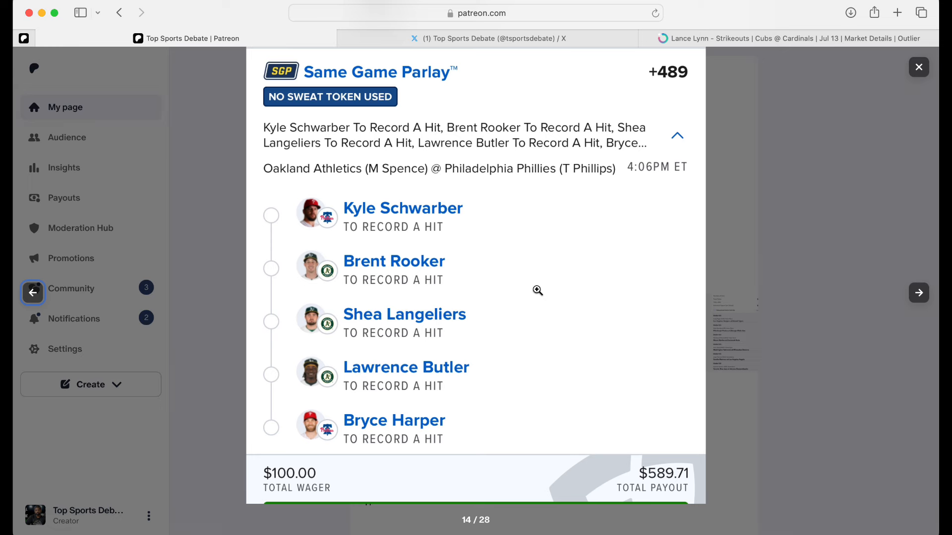
pyautogui.moveTo(605, 382)
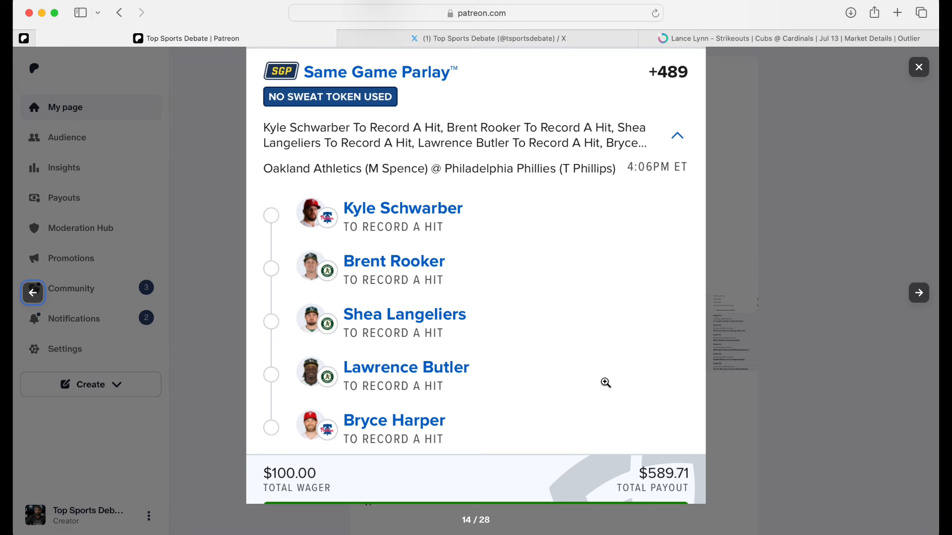
# Advance to image 15 of 28, the 15-leg Same Game Parlay+ boosted to +24267.
pyautogui.click(919, 292)
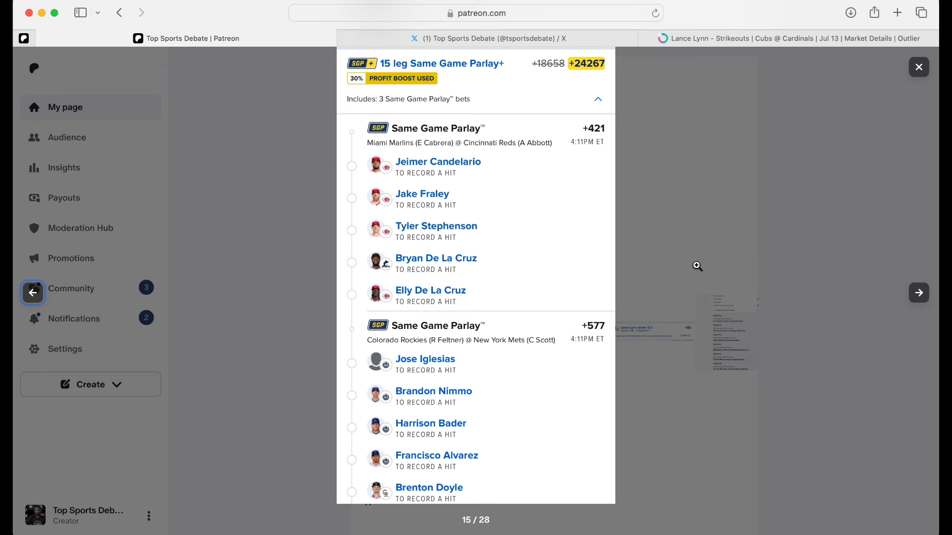
pyautogui.moveTo(698, 270)
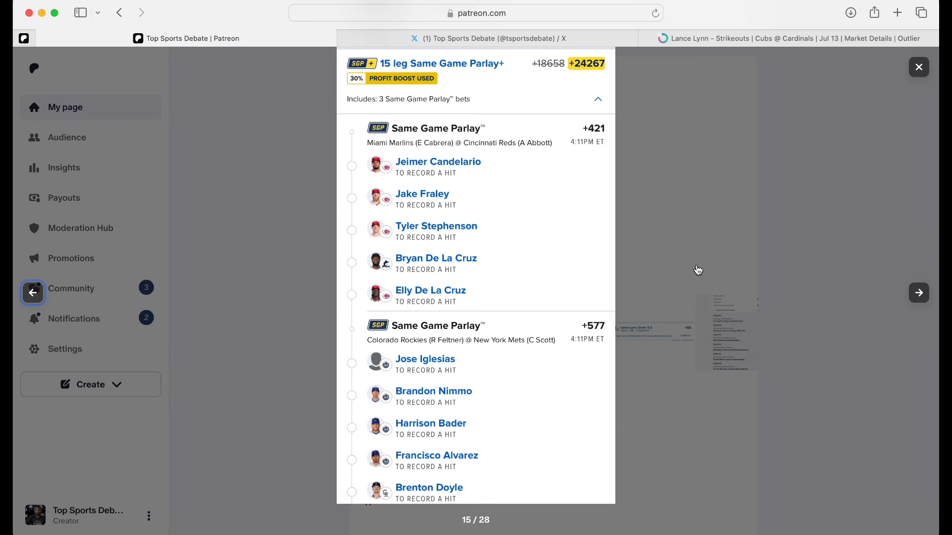
pyautogui.moveTo(727, 115)
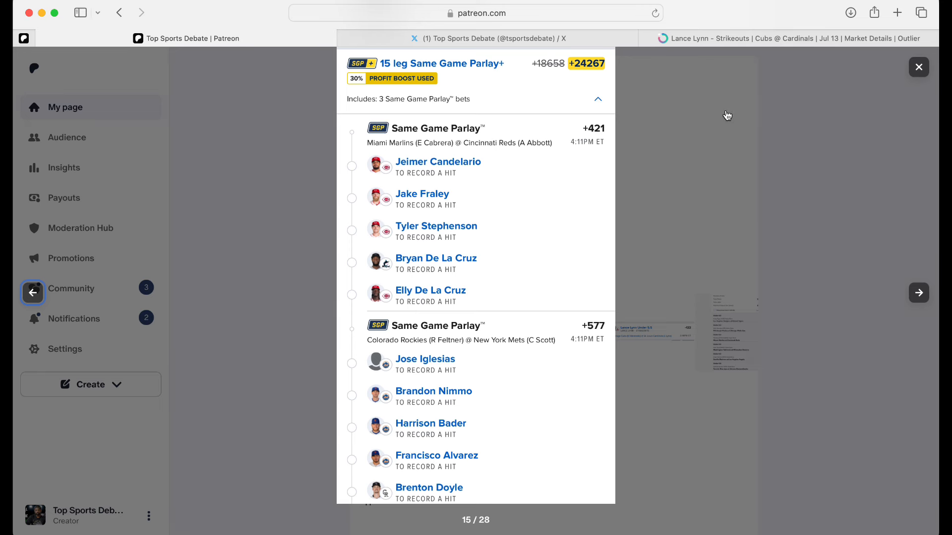
pyautogui.moveTo(479, 179)
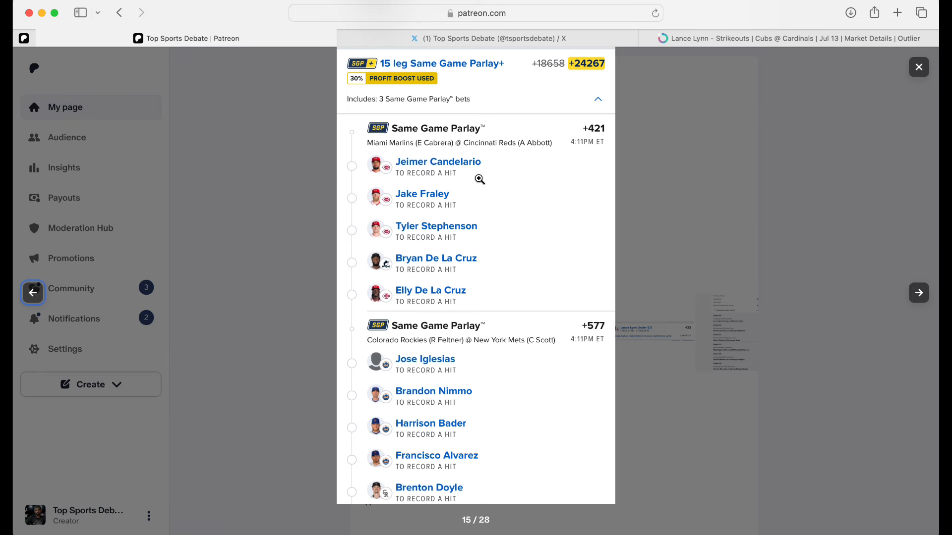
pyautogui.moveTo(428, 252)
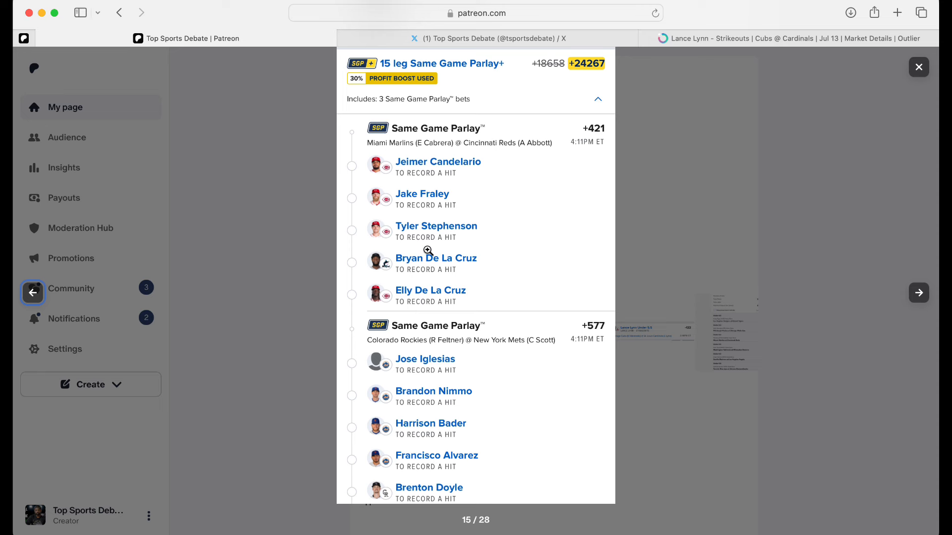
pyautogui.moveTo(452, 225)
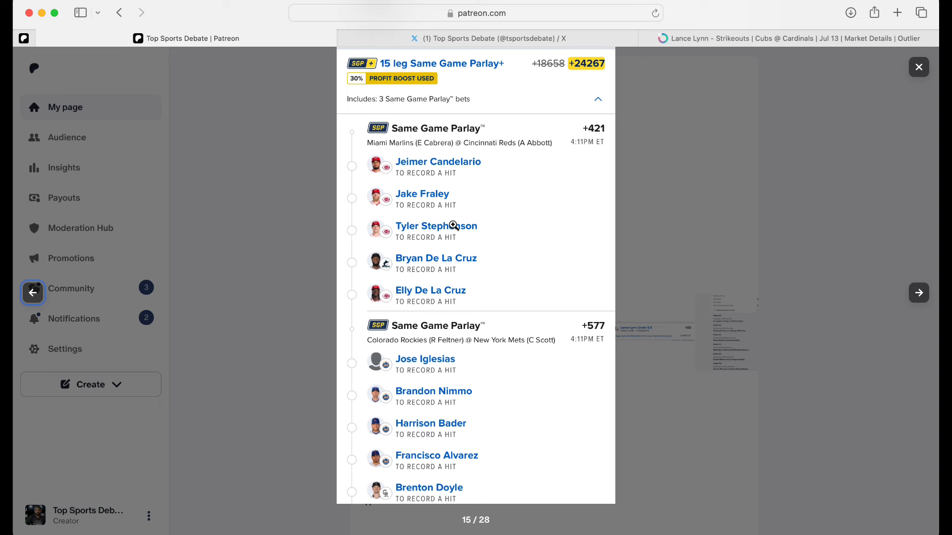
pyautogui.moveTo(454, 228)
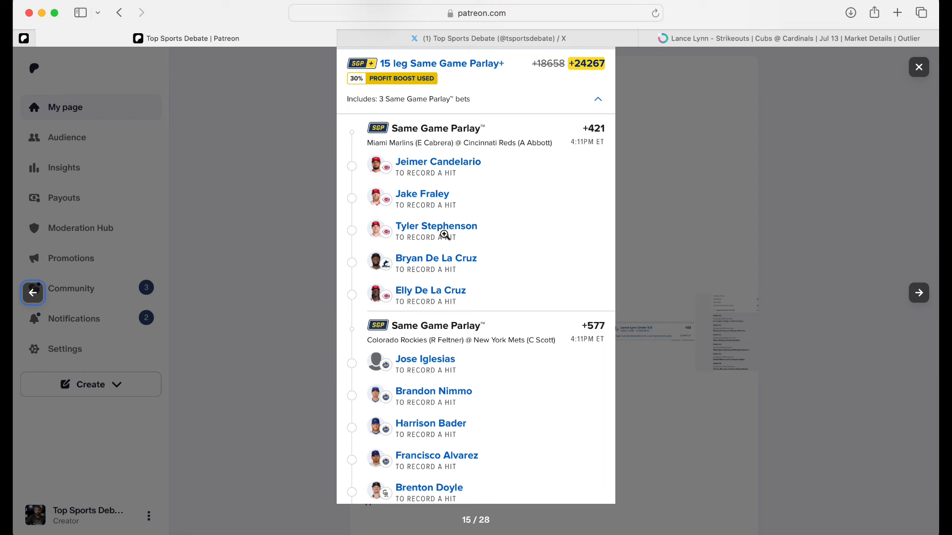
pyautogui.moveTo(442, 239)
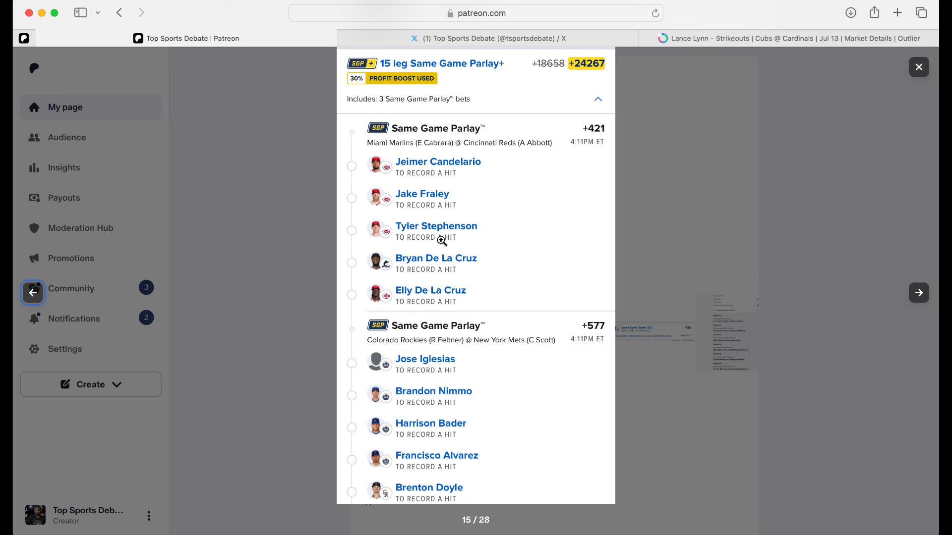
pyautogui.moveTo(479, 384)
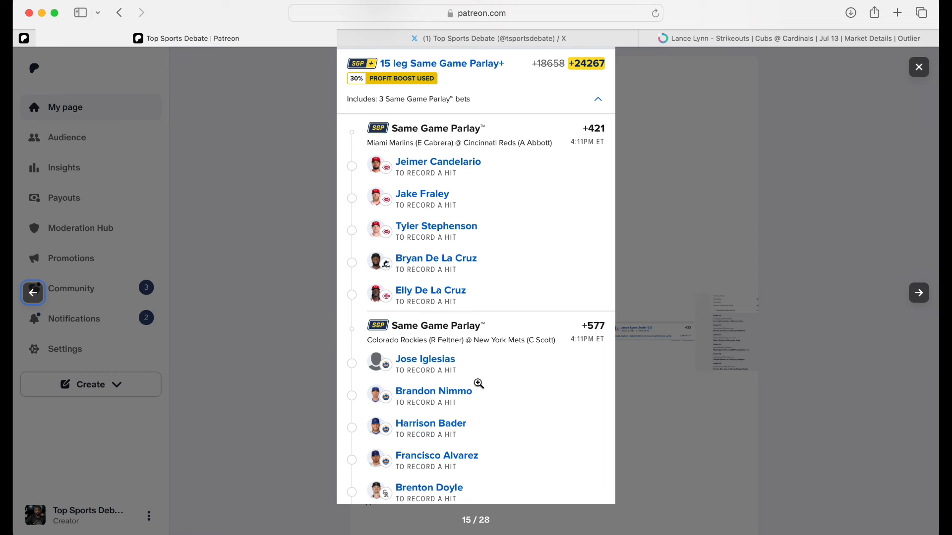
pyautogui.moveTo(498, 376)
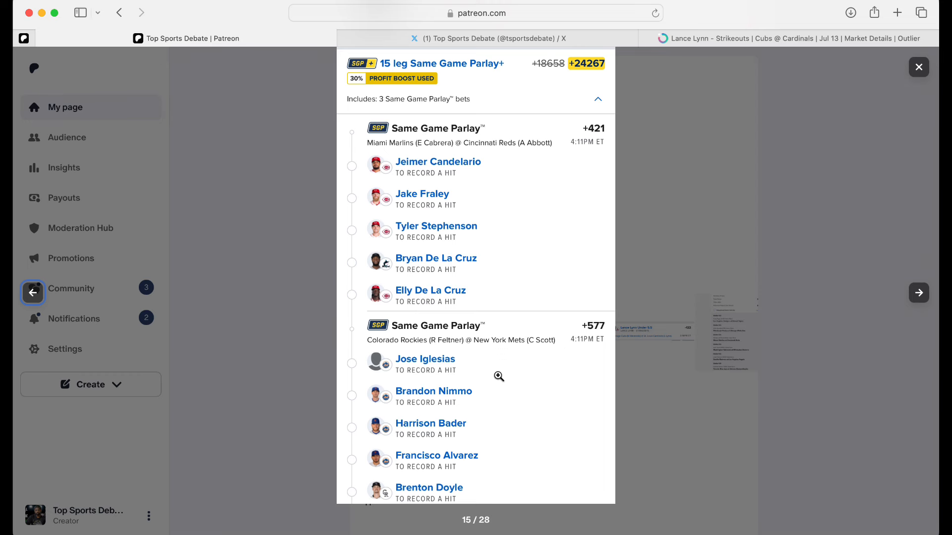
pyautogui.moveTo(489, 384)
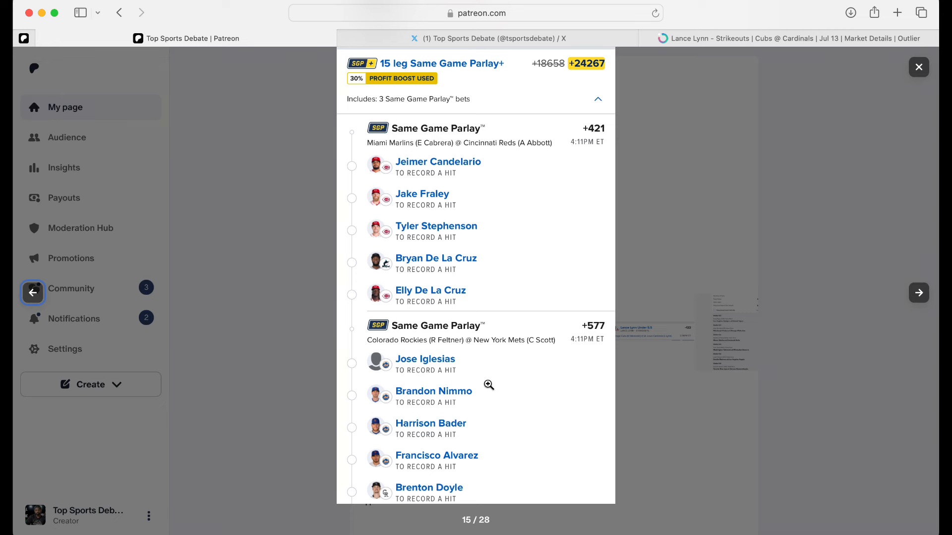
# Advance to slip 17 of 28, the boosted 3-leg home run parlay paying $2,448.84 on $5.
pyautogui.scroll(-3)
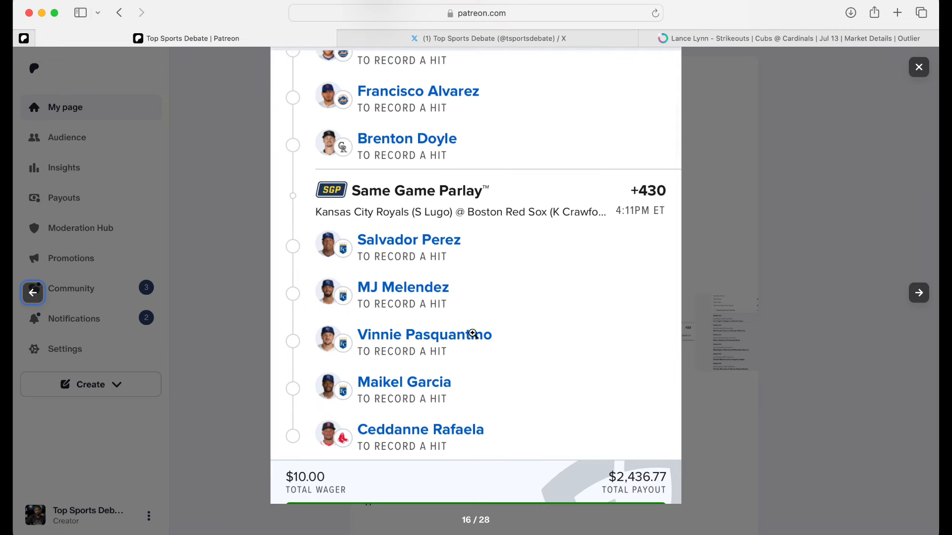
pyautogui.click(917, 292)
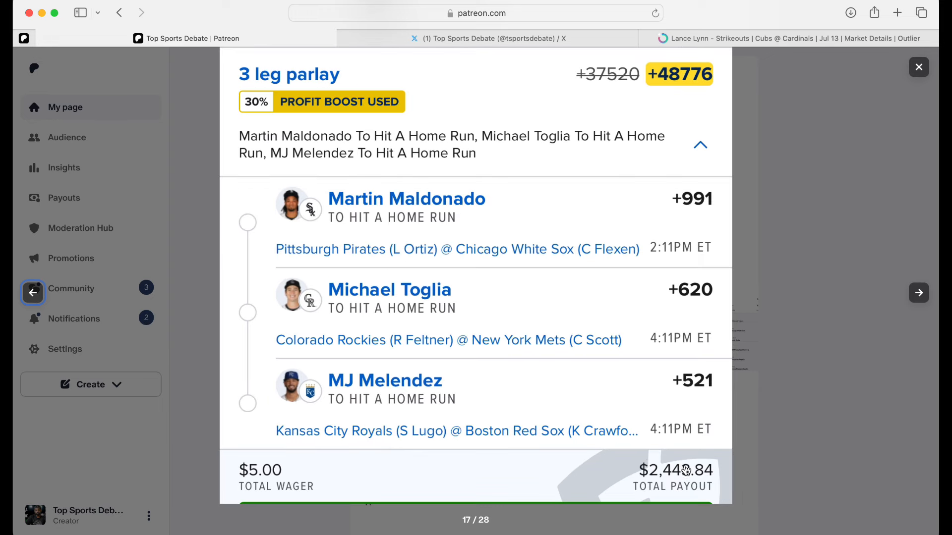
pyautogui.moveTo(685, 470)
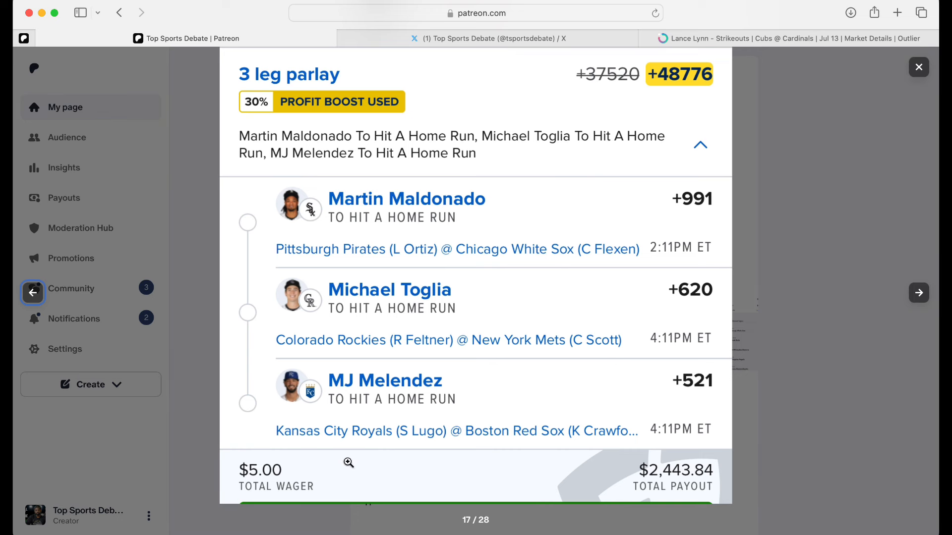
pyautogui.moveTo(681, 287)
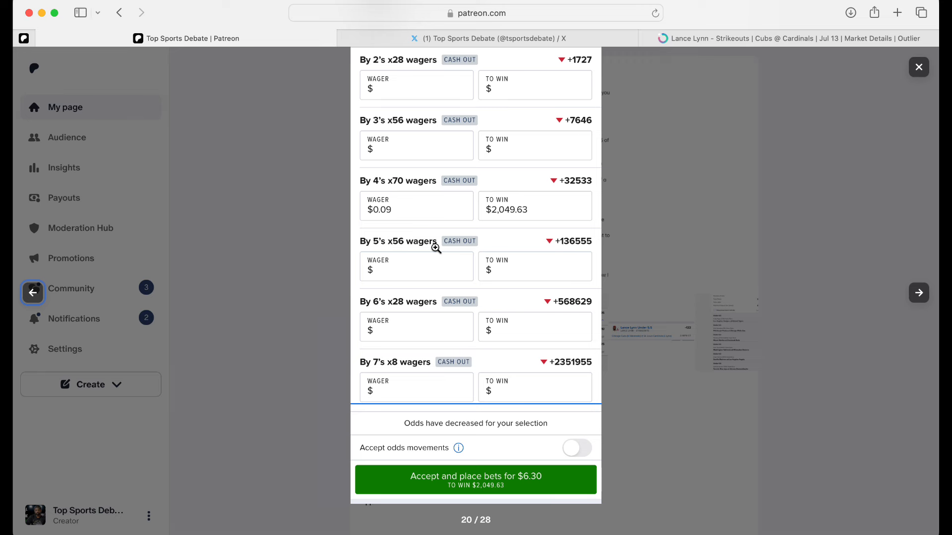
pyautogui.moveTo(436, 278)
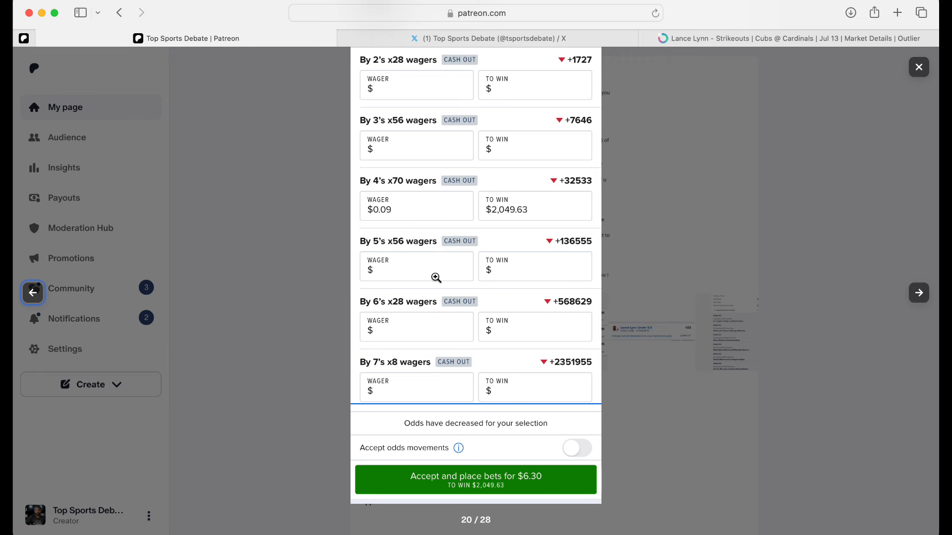
pyautogui.moveTo(346, 281)
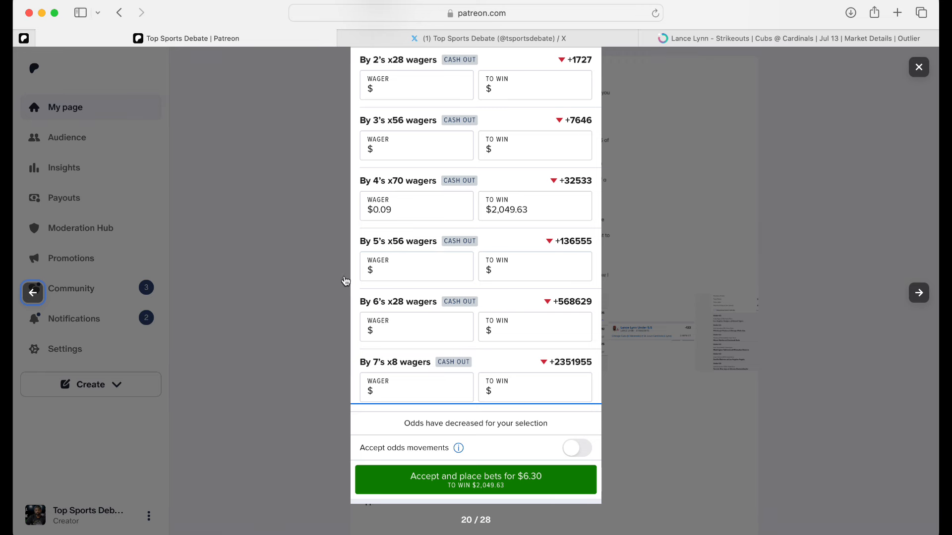
pyautogui.moveTo(619, 203)
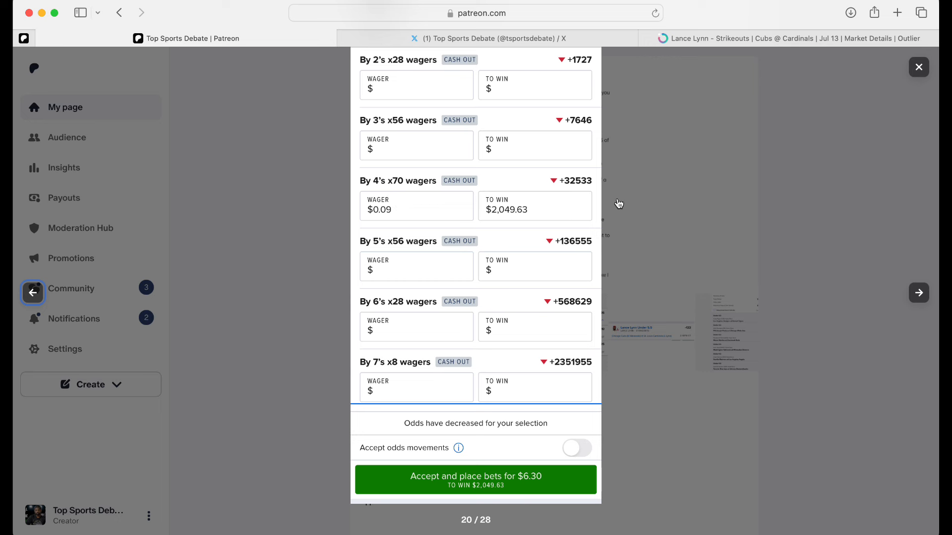
pyautogui.moveTo(534, 232)
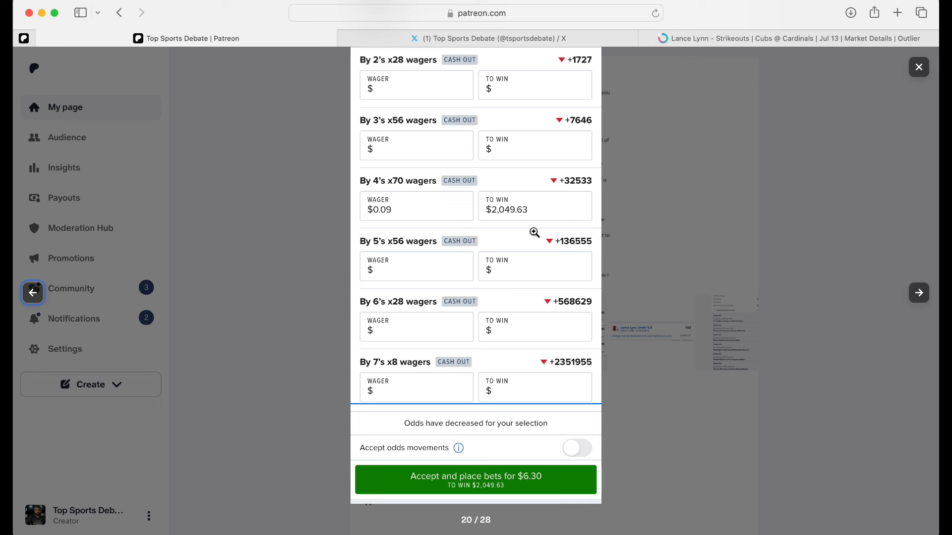
pyautogui.moveTo(401, 249)
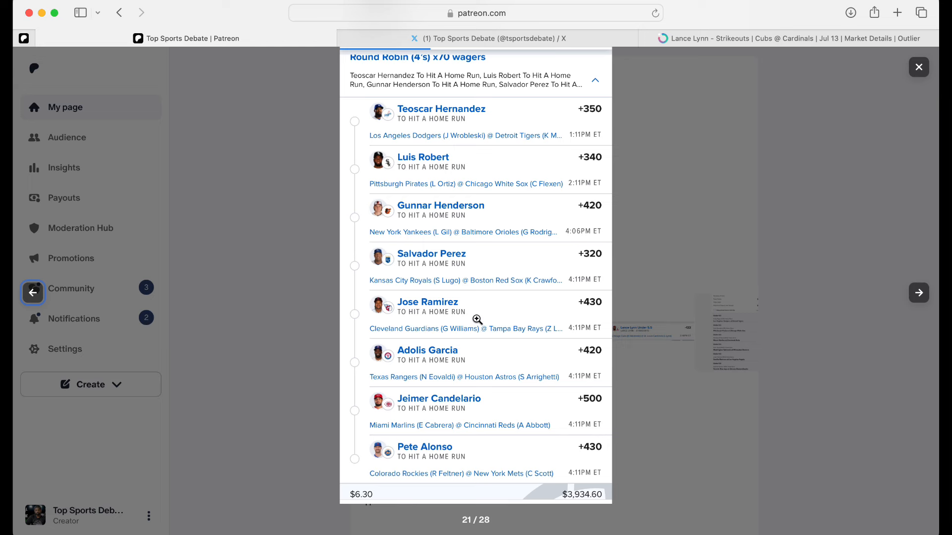
pyautogui.moveTo(521, 279)
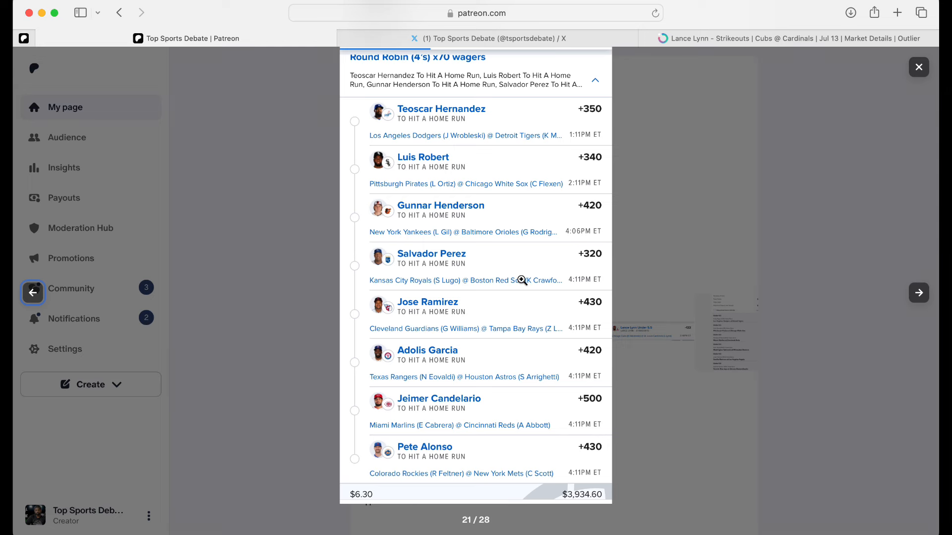
# Page through the round robin slips to the final 28 of 28: ten No Home Run bets, $5 paying $1,174.73.
pyautogui.click(918, 293)
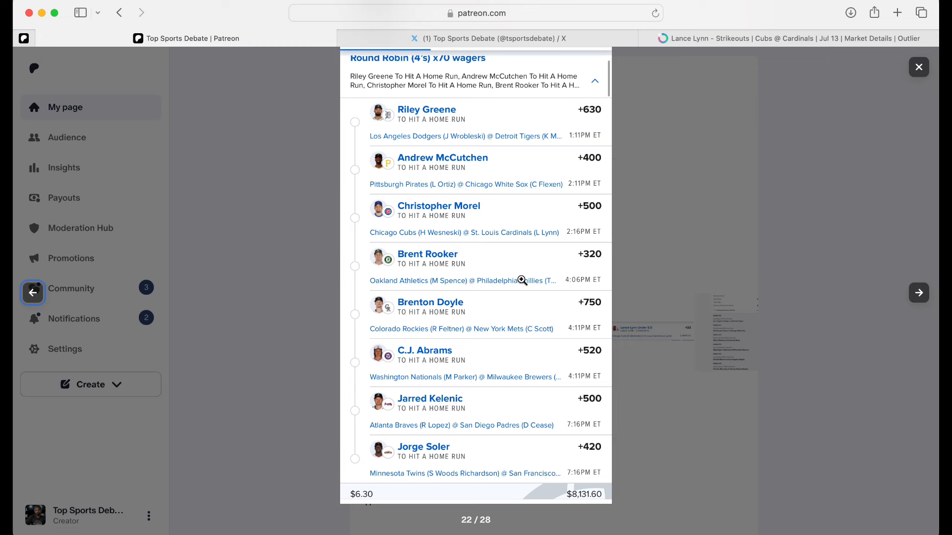
pyautogui.click(918, 292)
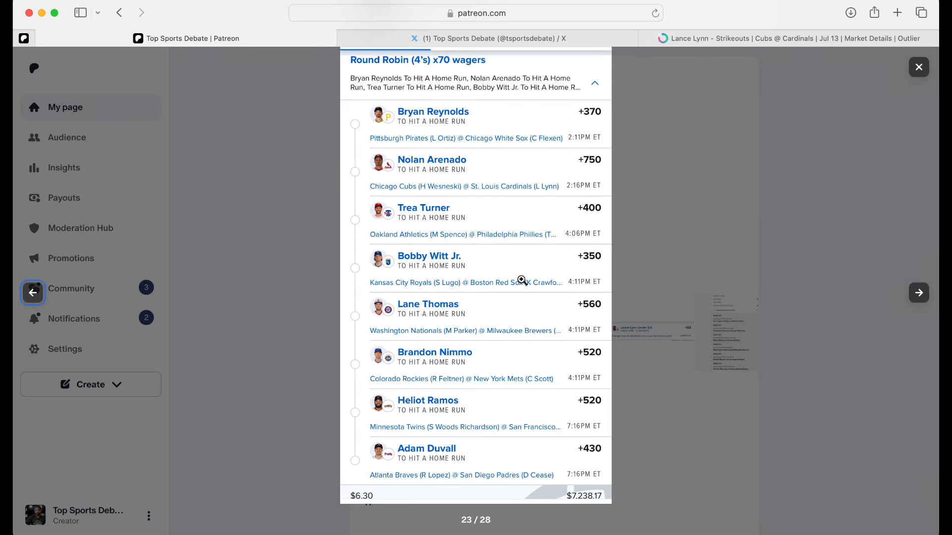
pyautogui.click(918, 293)
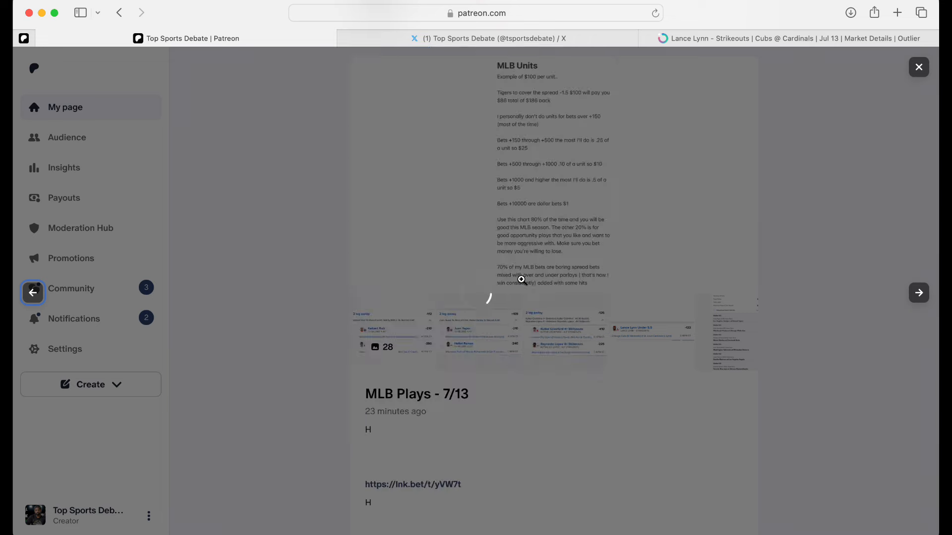
pyautogui.click(919, 293)
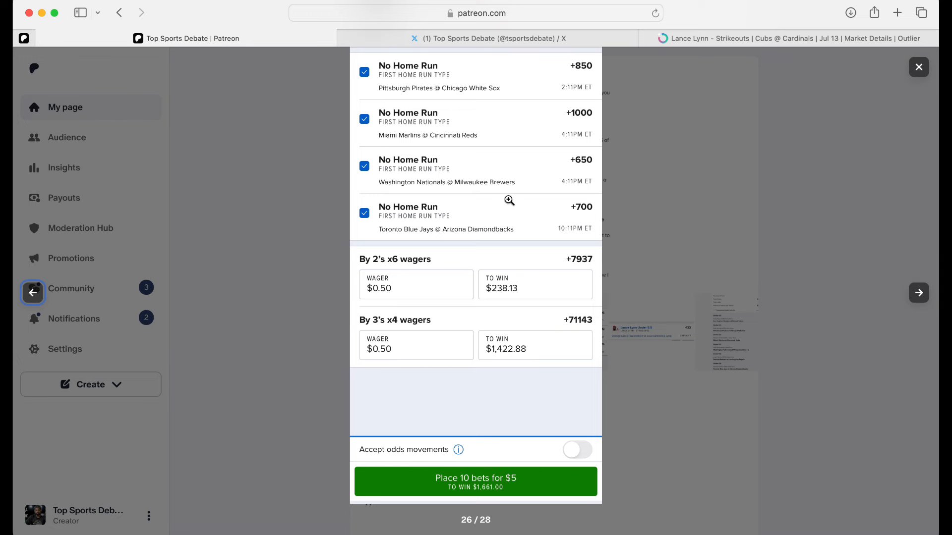
pyautogui.click(919, 293)
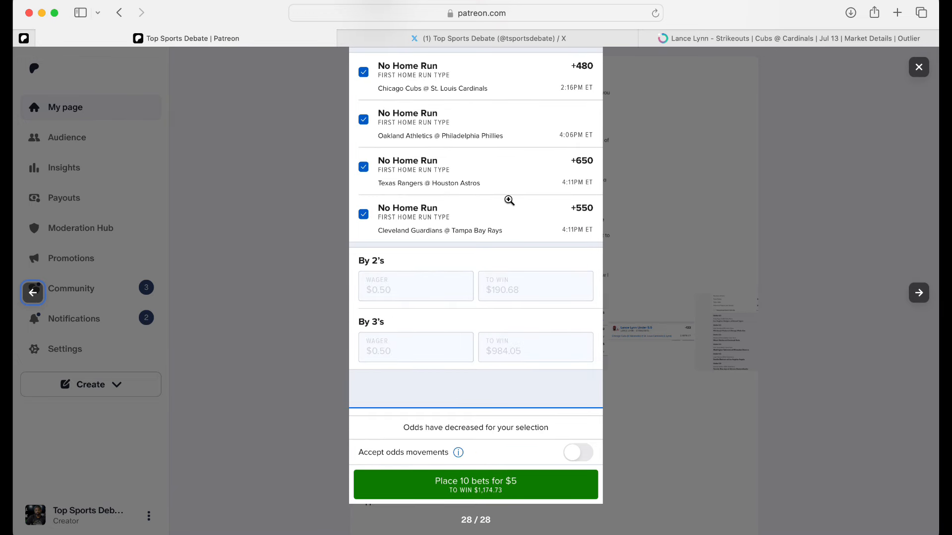
pyautogui.moveTo(558, 204)
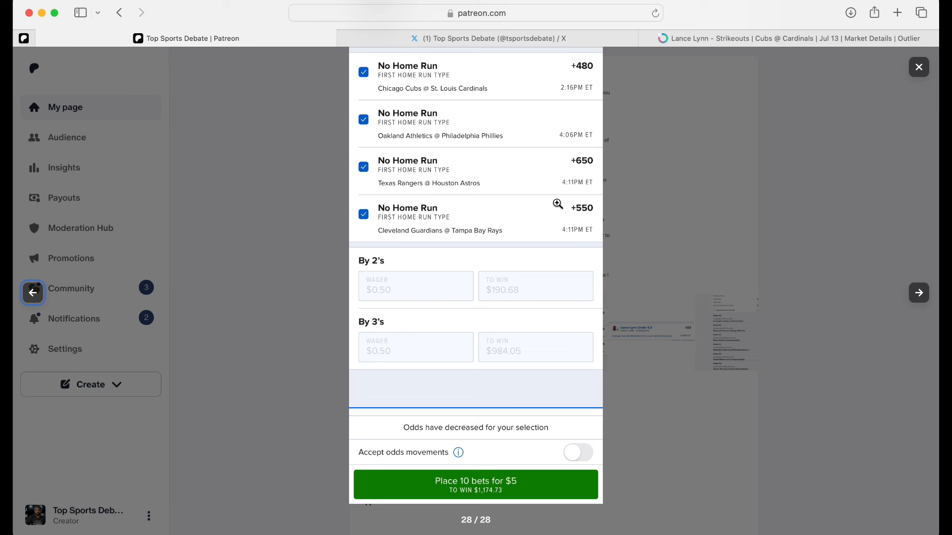